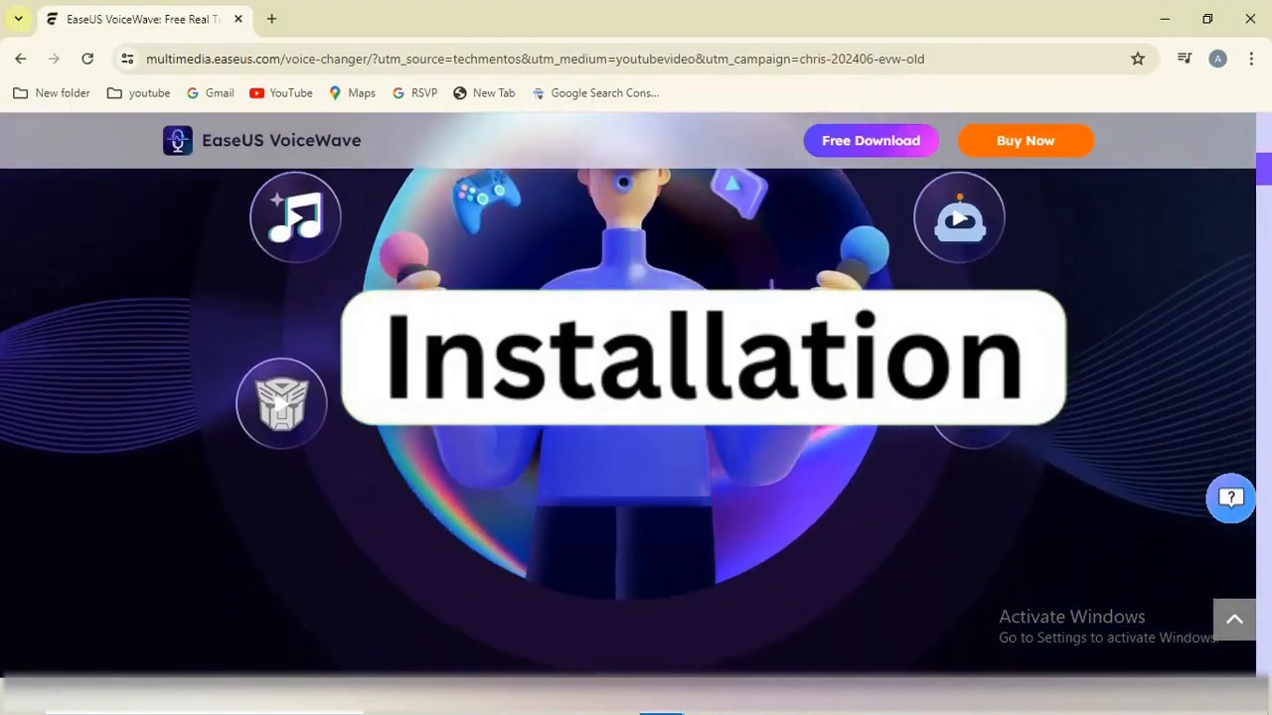
Scroll the EaseUS VoiceWave page to the Real-Time AI Voice Changer headline and Windows download offer.
scroll(up, 3)
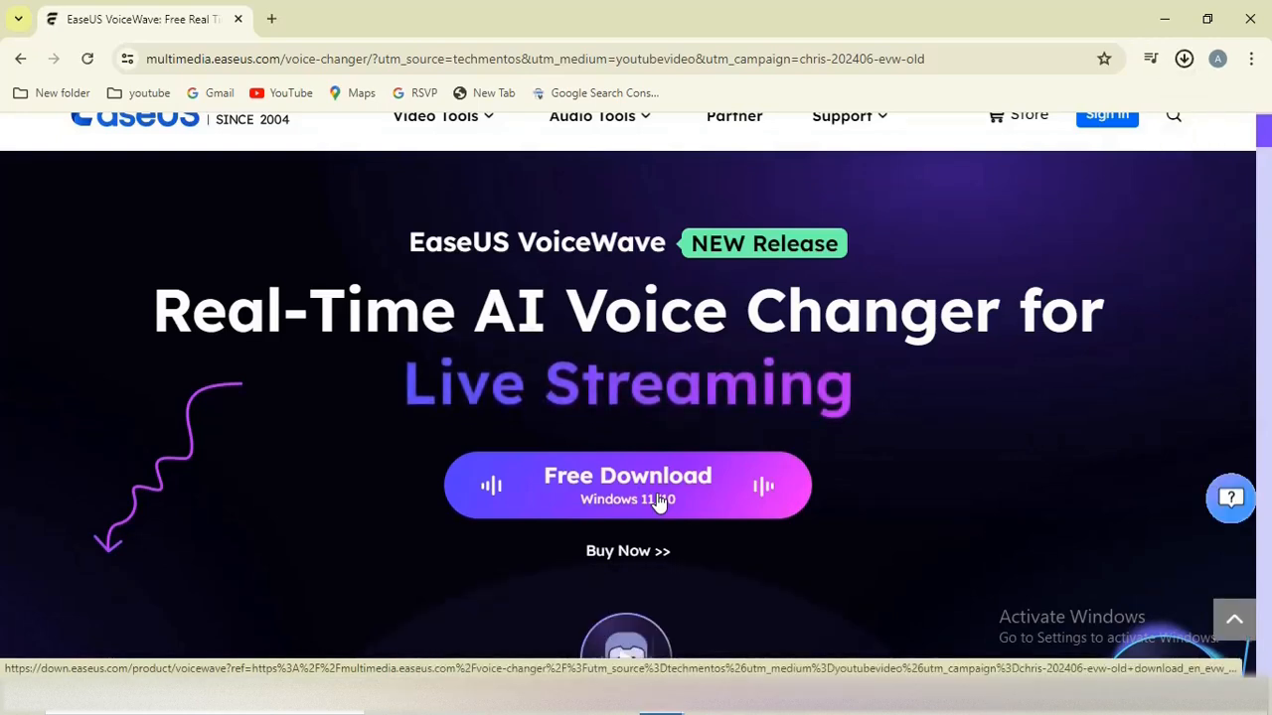
Download VoiceWave and view General settings: Fifine mic at 47%, Nirvana Ion headphones at 85%.
click(628, 485)
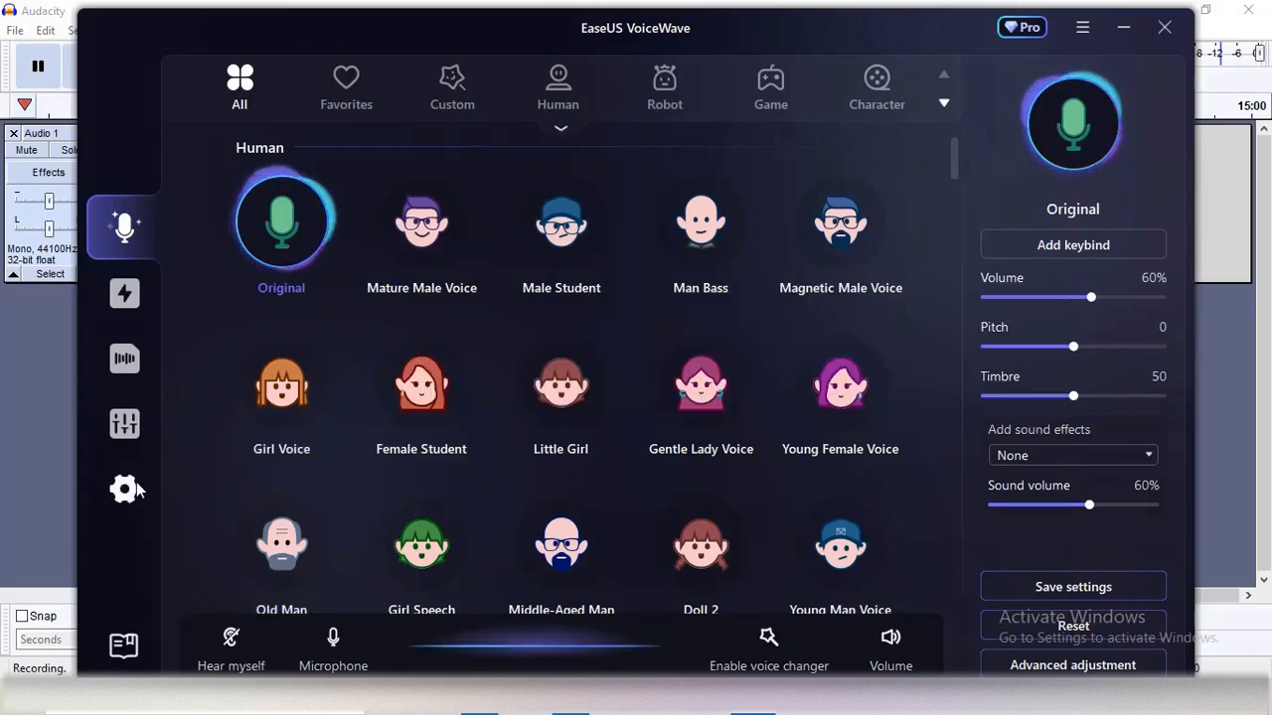
click(123, 489)
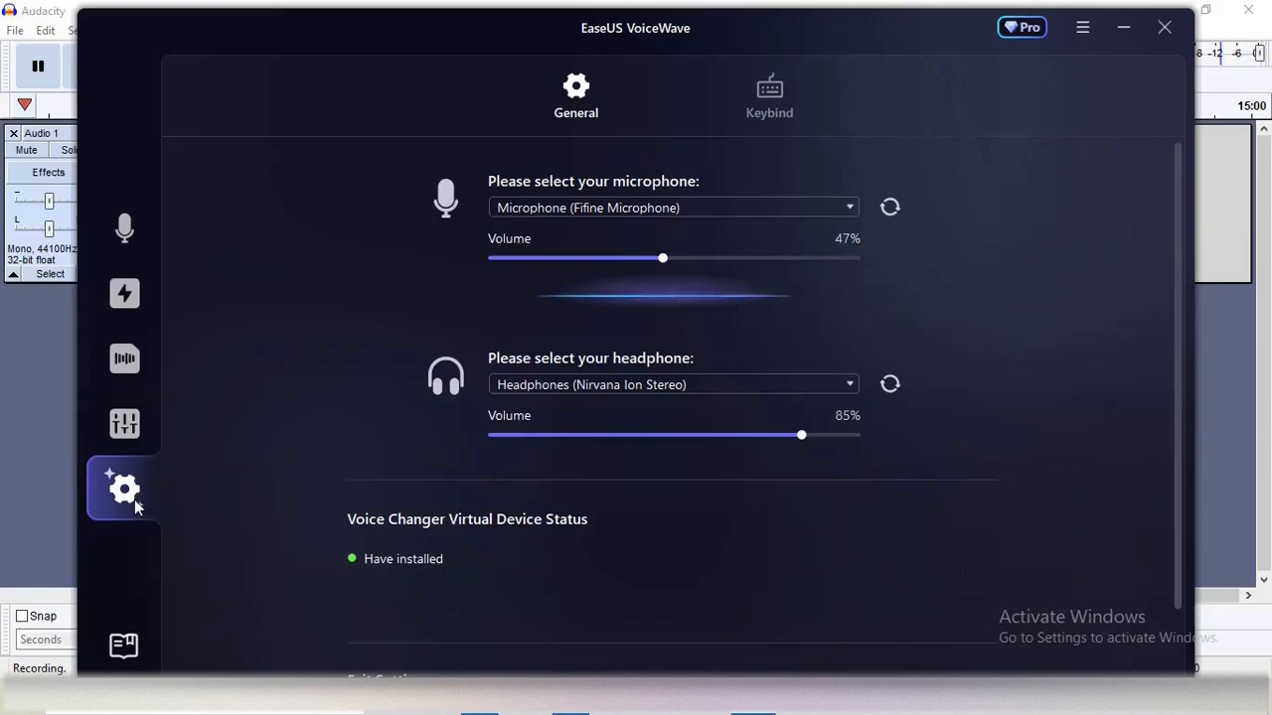
mouse_move(123, 489)
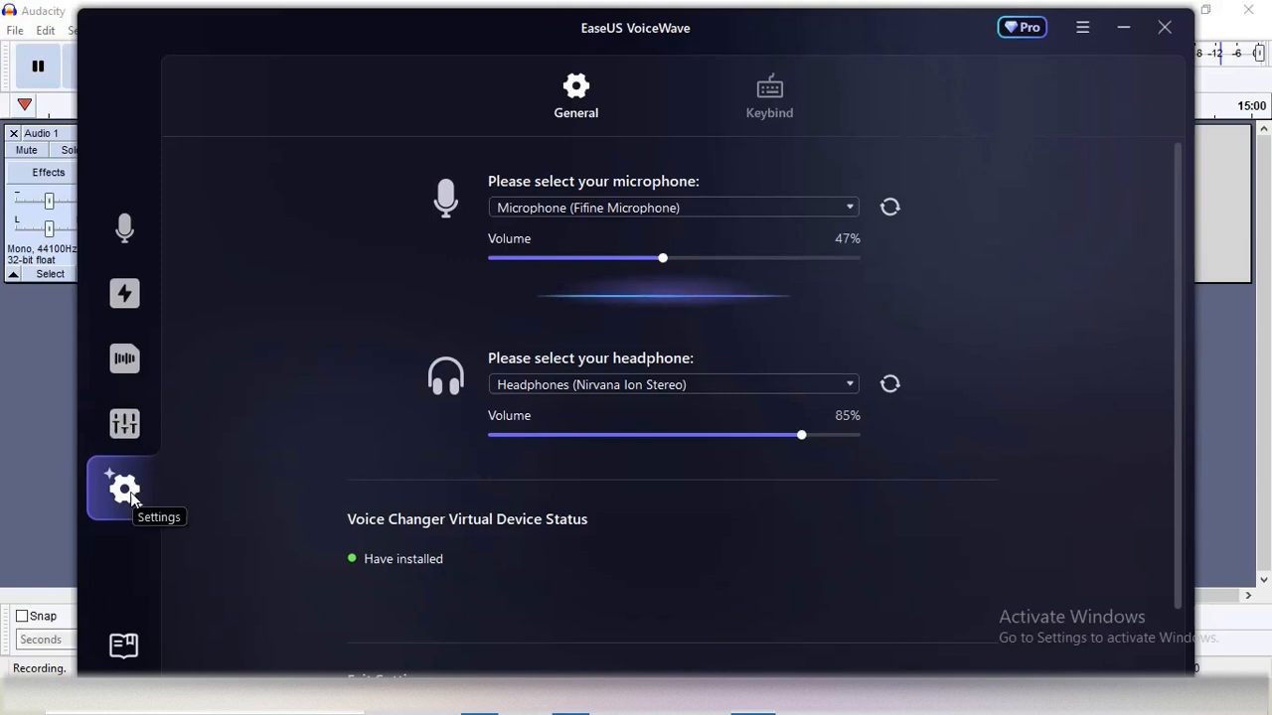
mouse_move(557, 191)
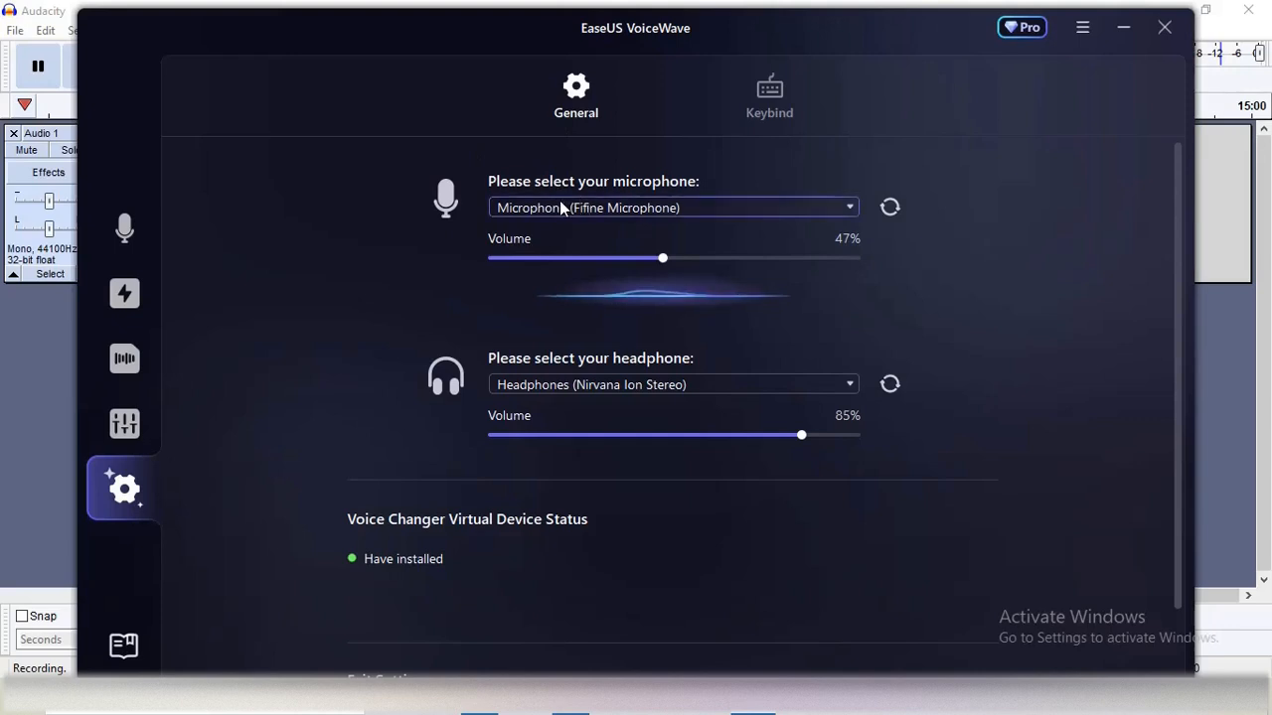
mouse_move(527, 382)
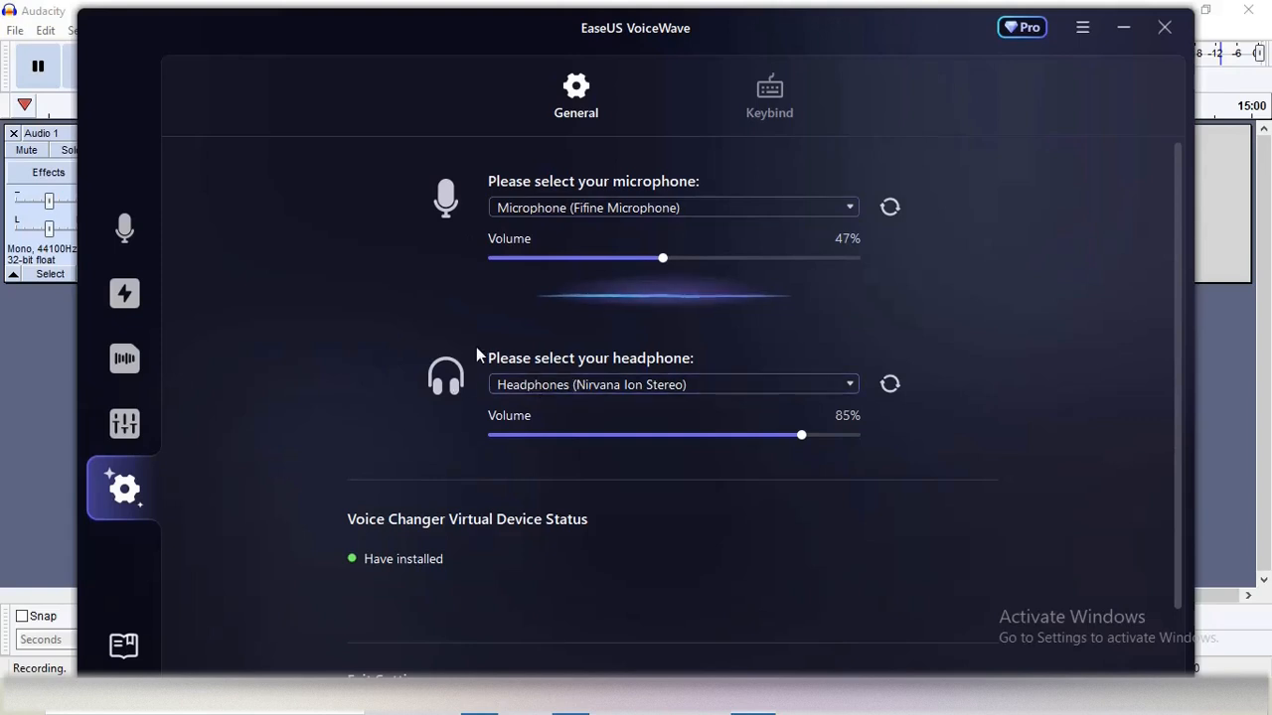
mouse_move(417, 328)
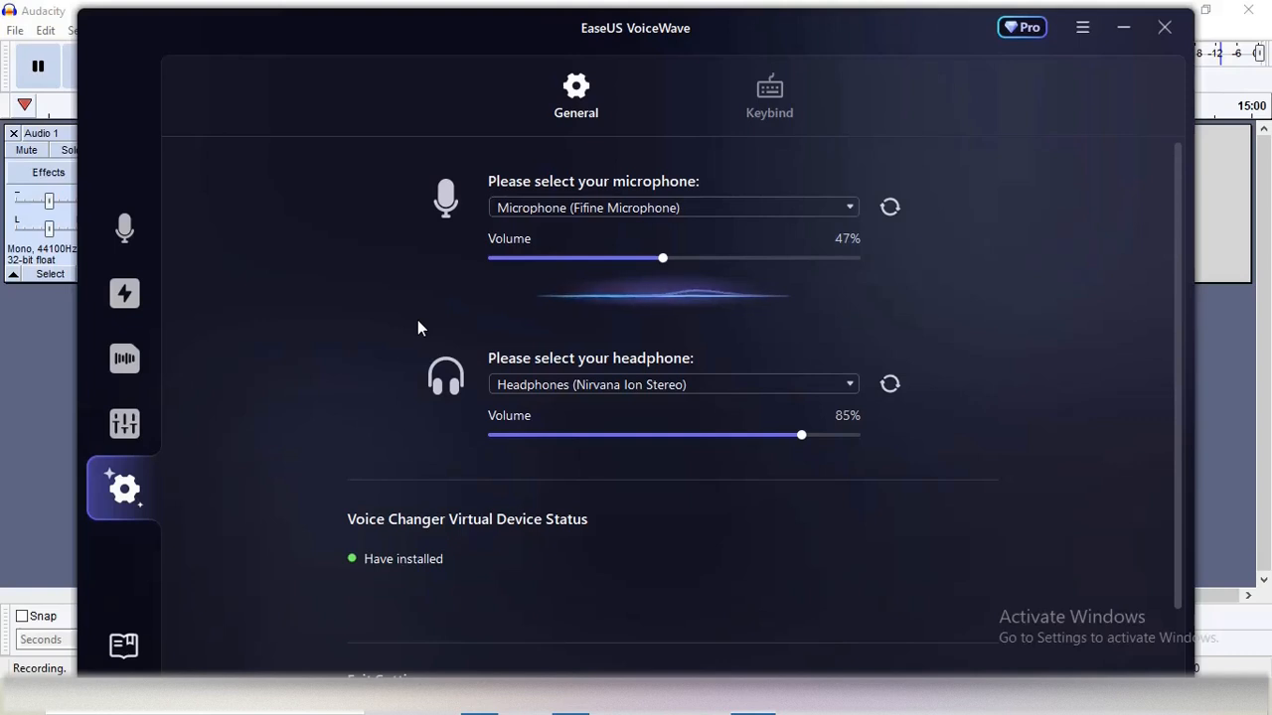
mouse_move(596, 58)
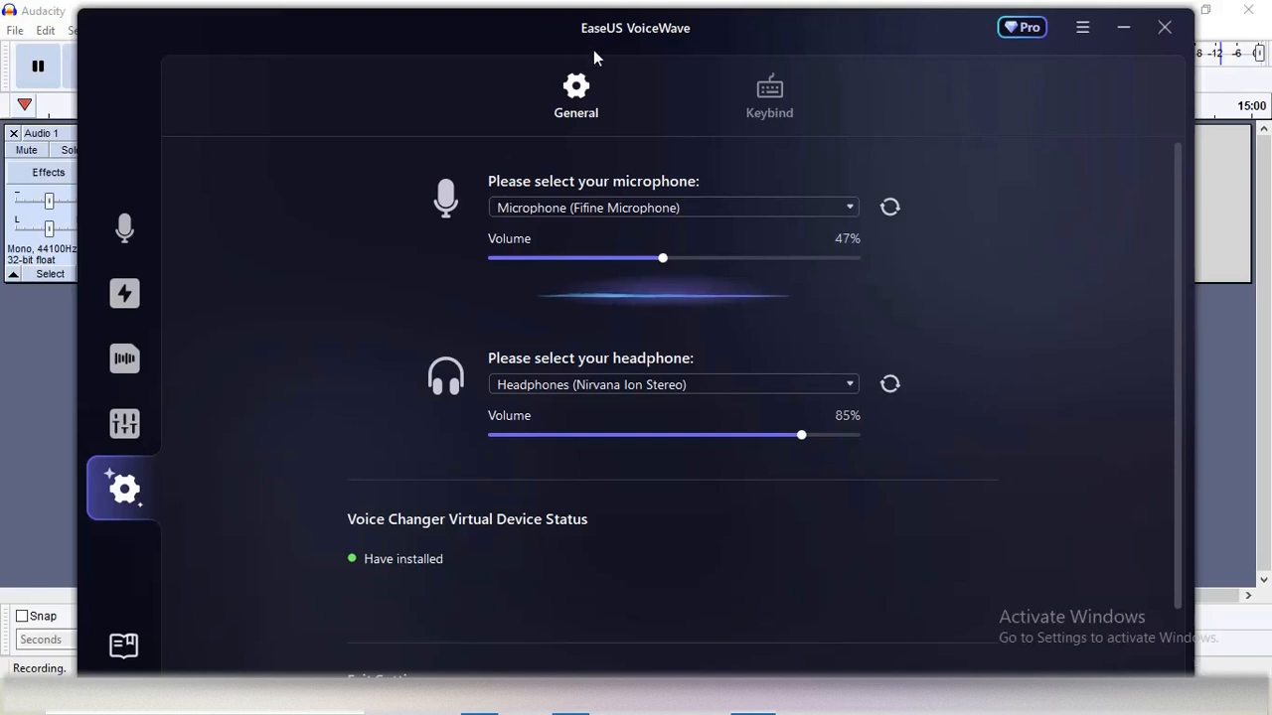
mouse_move(191, 269)
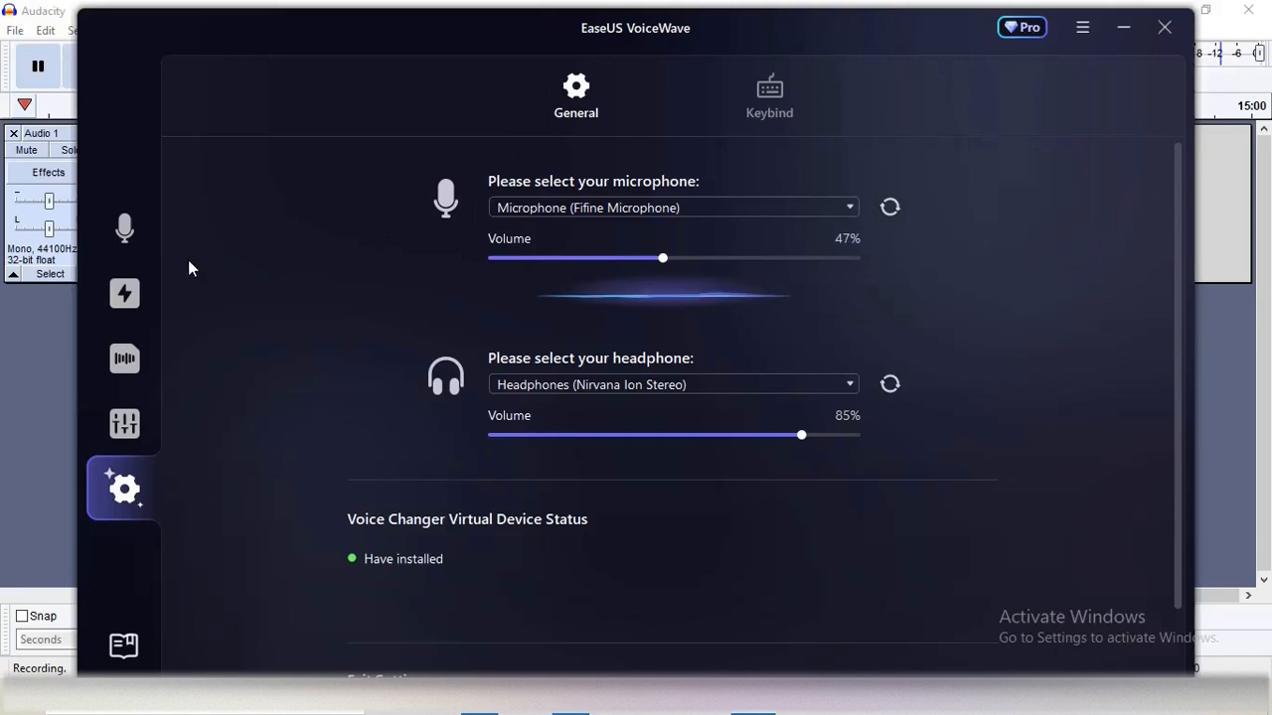
Try Girl Voice, then make Little Girl the active real-time voice.
click(123, 229)
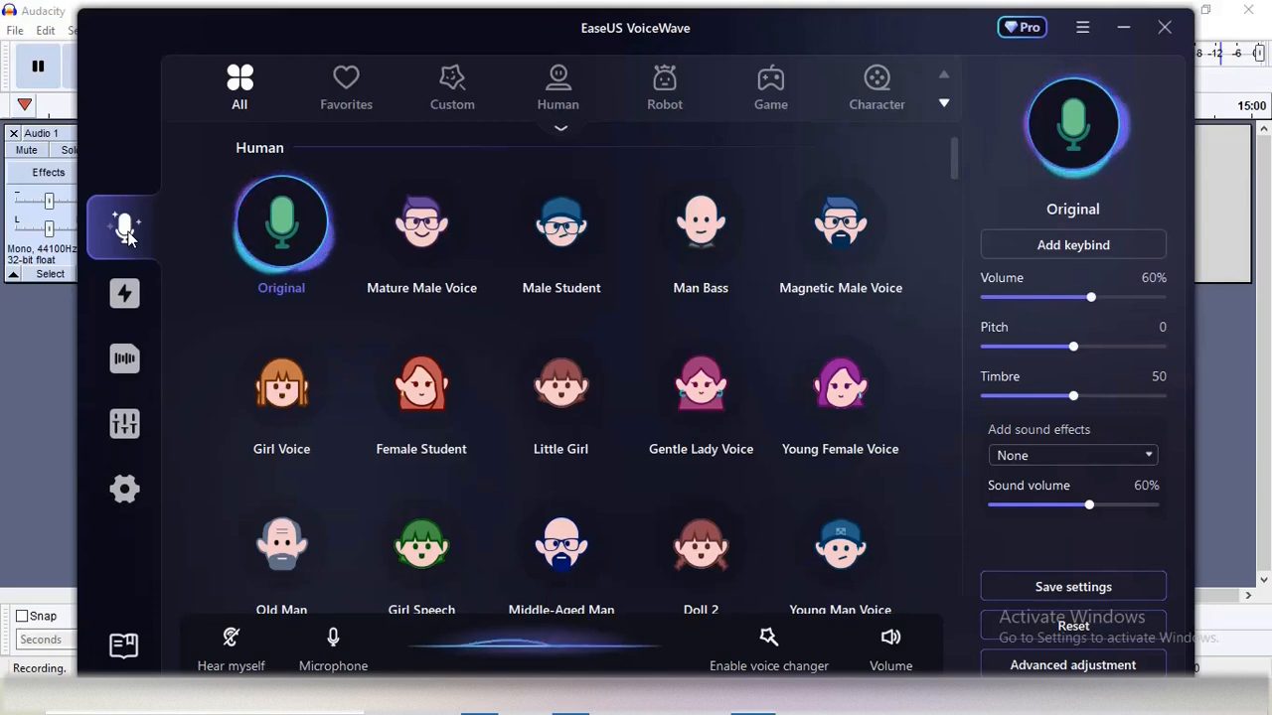
mouse_move(189, 521)
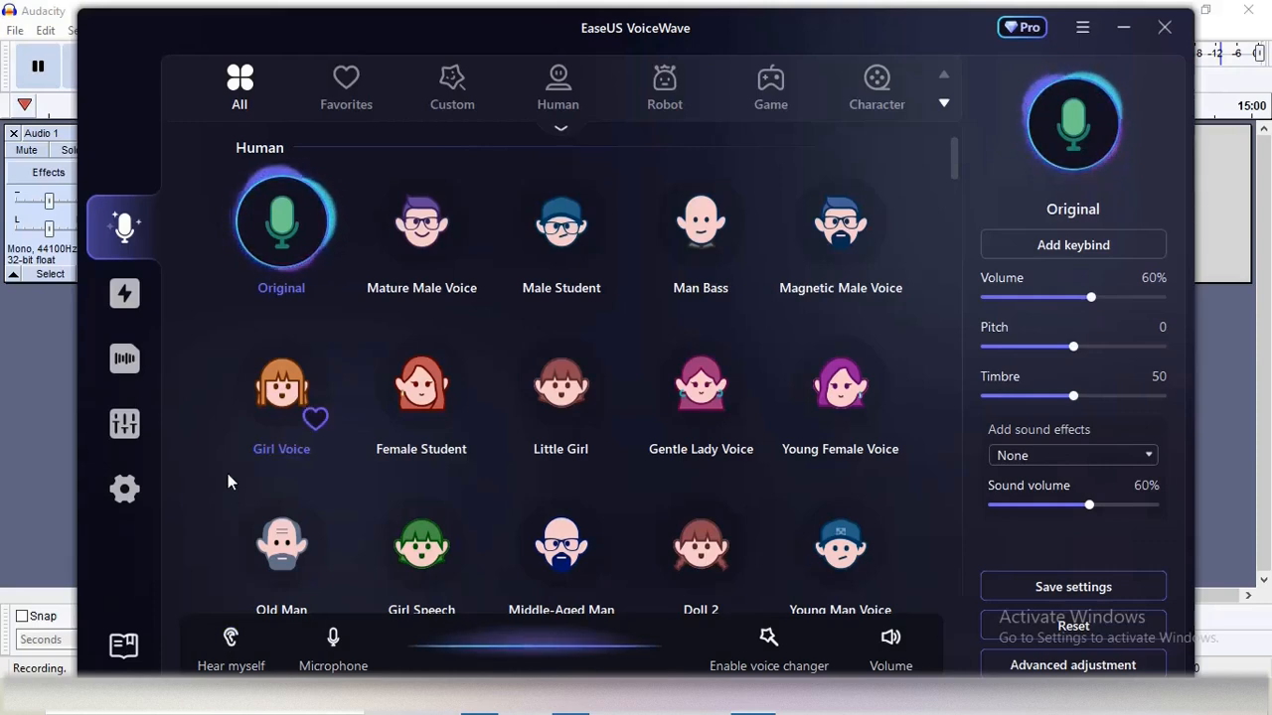
click(282, 387)
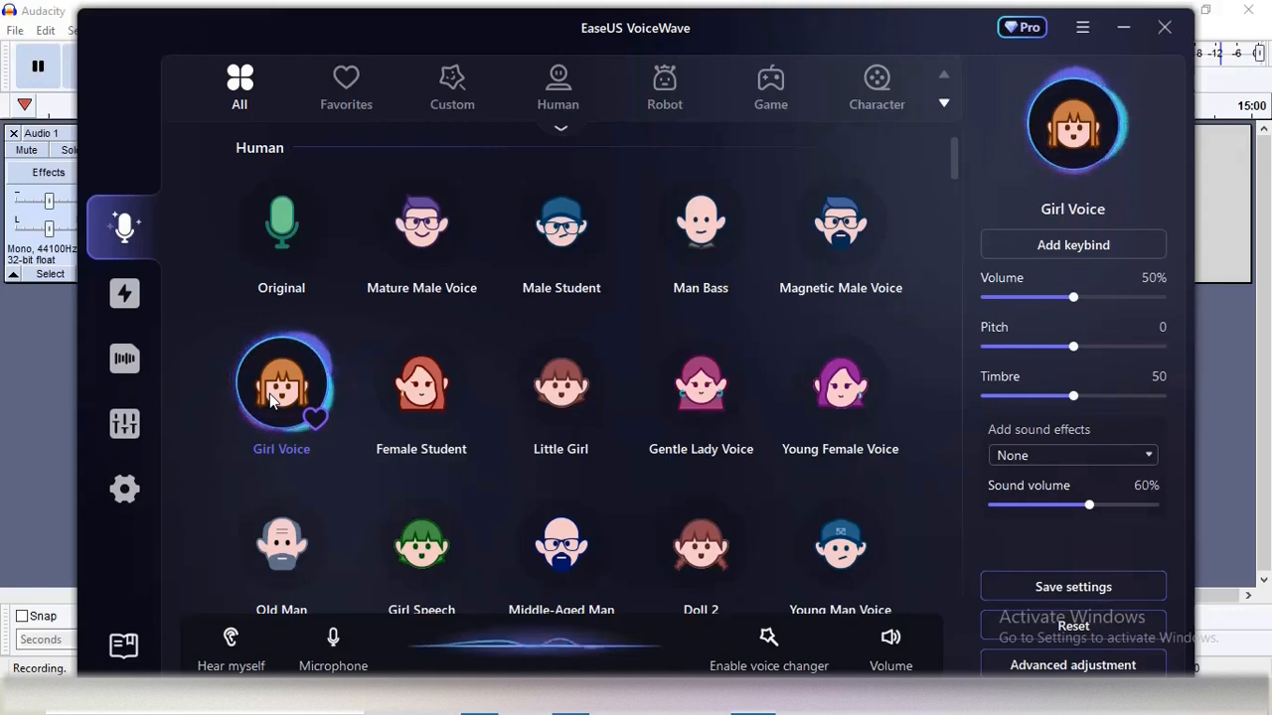
mouse_move(561, 387)
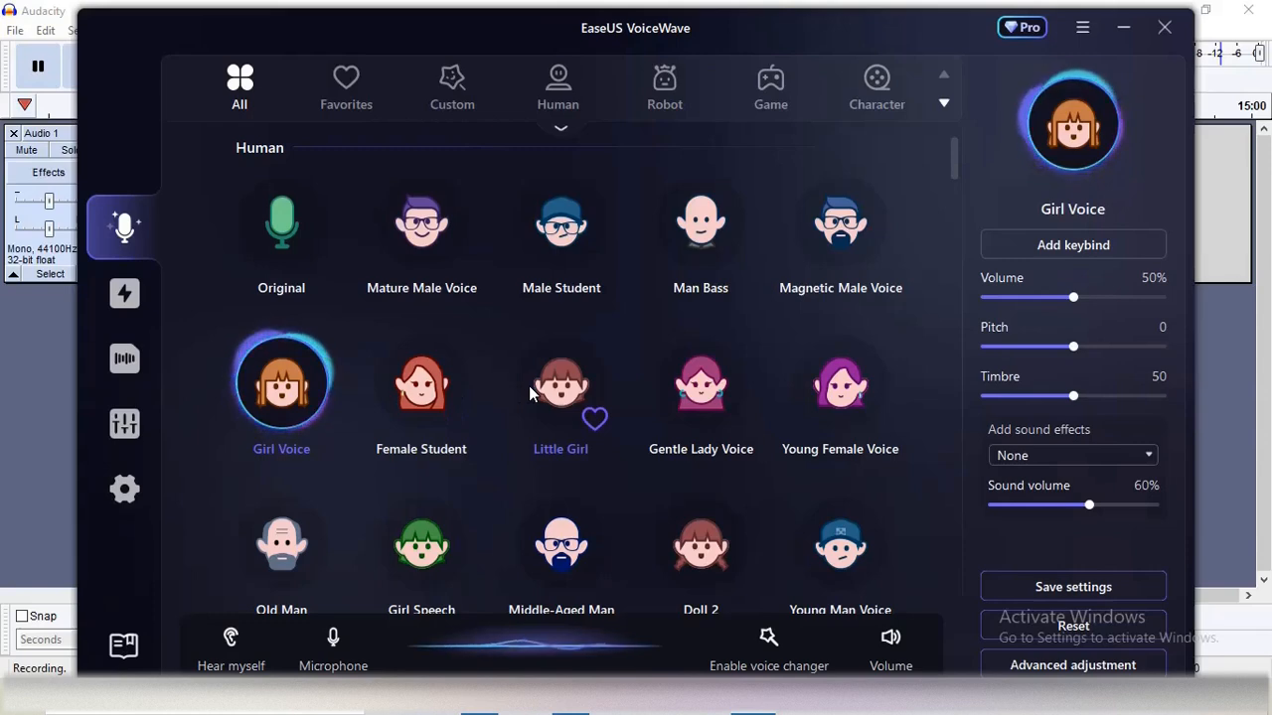
click(560, 388)
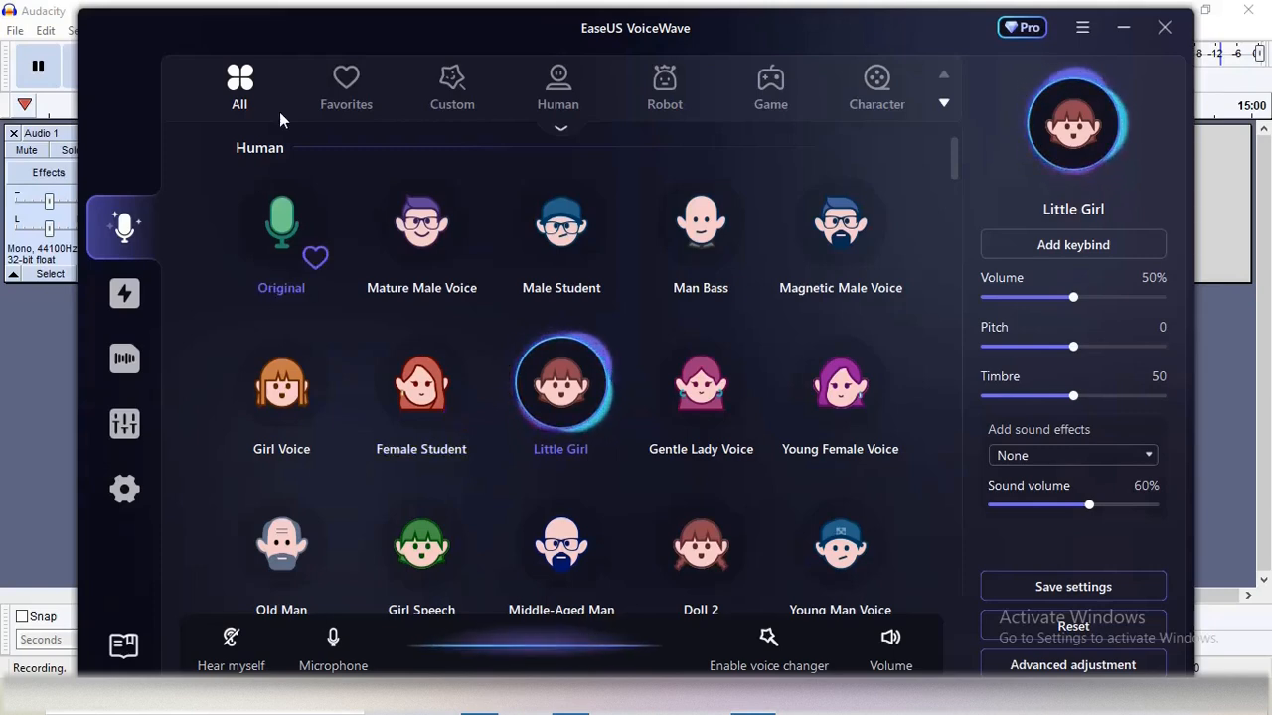
Start a new custom voice with Chorus tried and off, triggering the unsaved-voice warning.
click(453, 87)
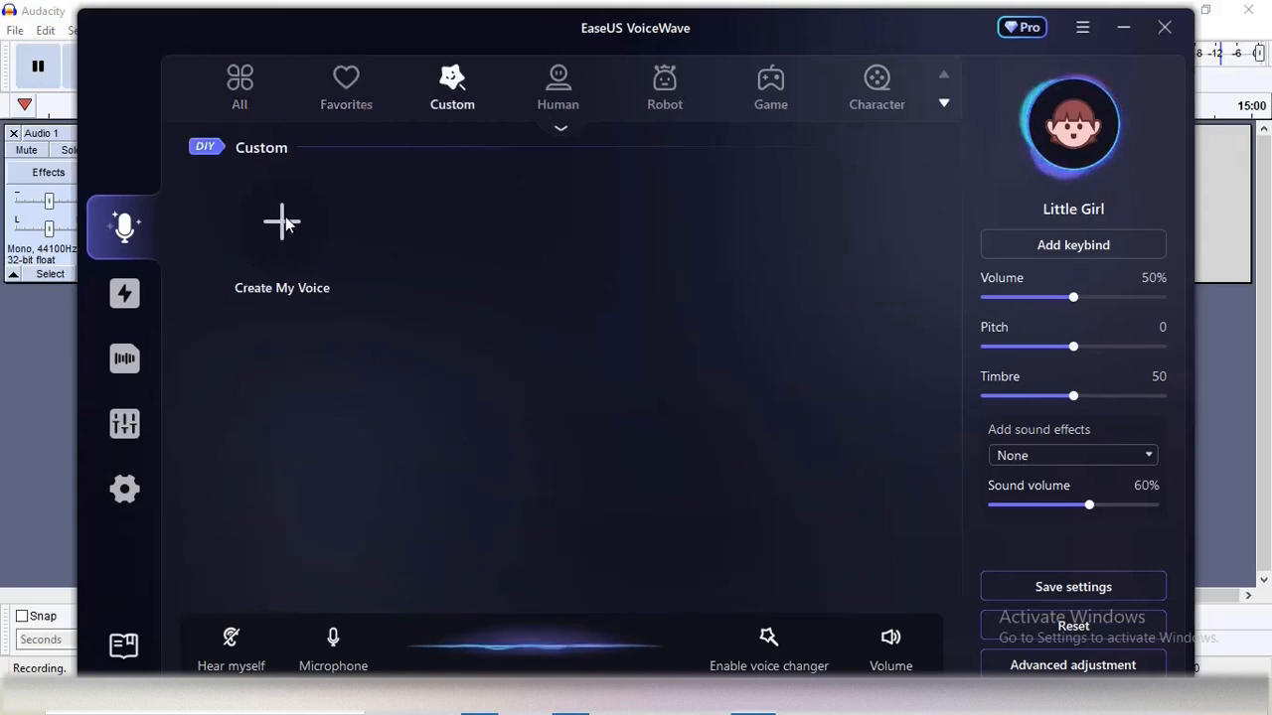
click(123, 425)
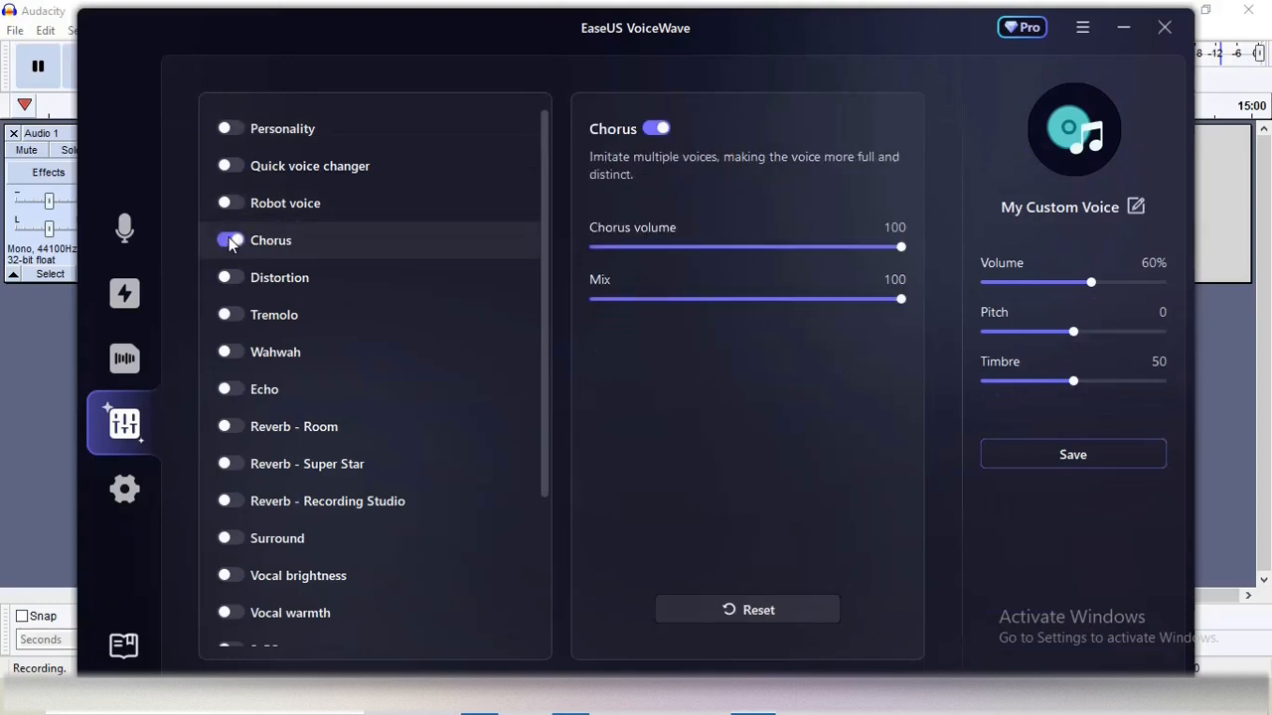
mouse_move(441, 222)
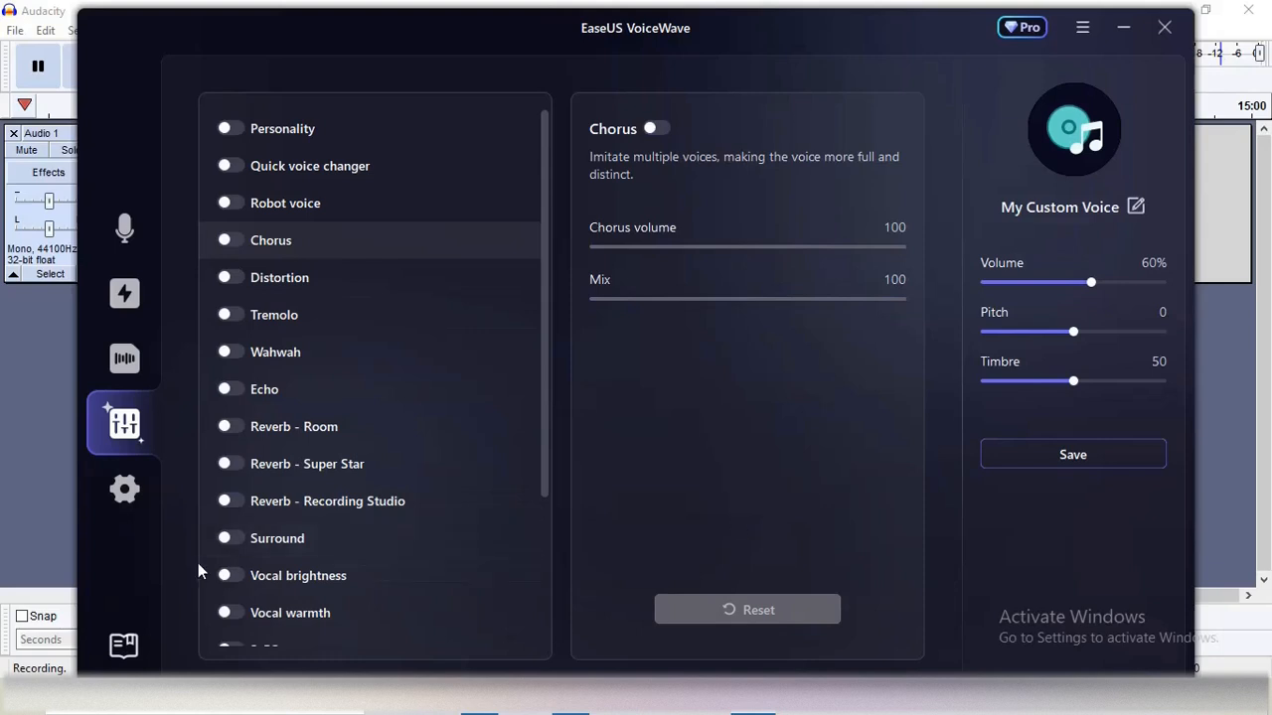
mouse_move(711, 493)
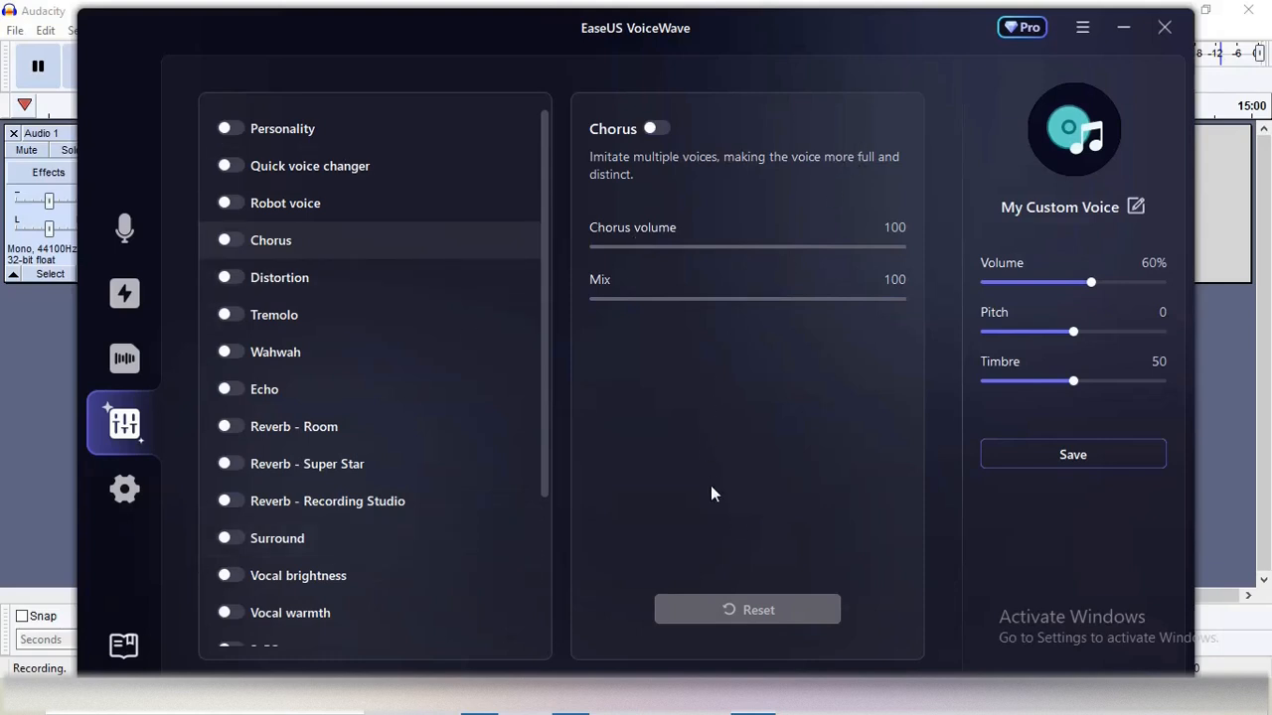
mouse_move(123, 422)
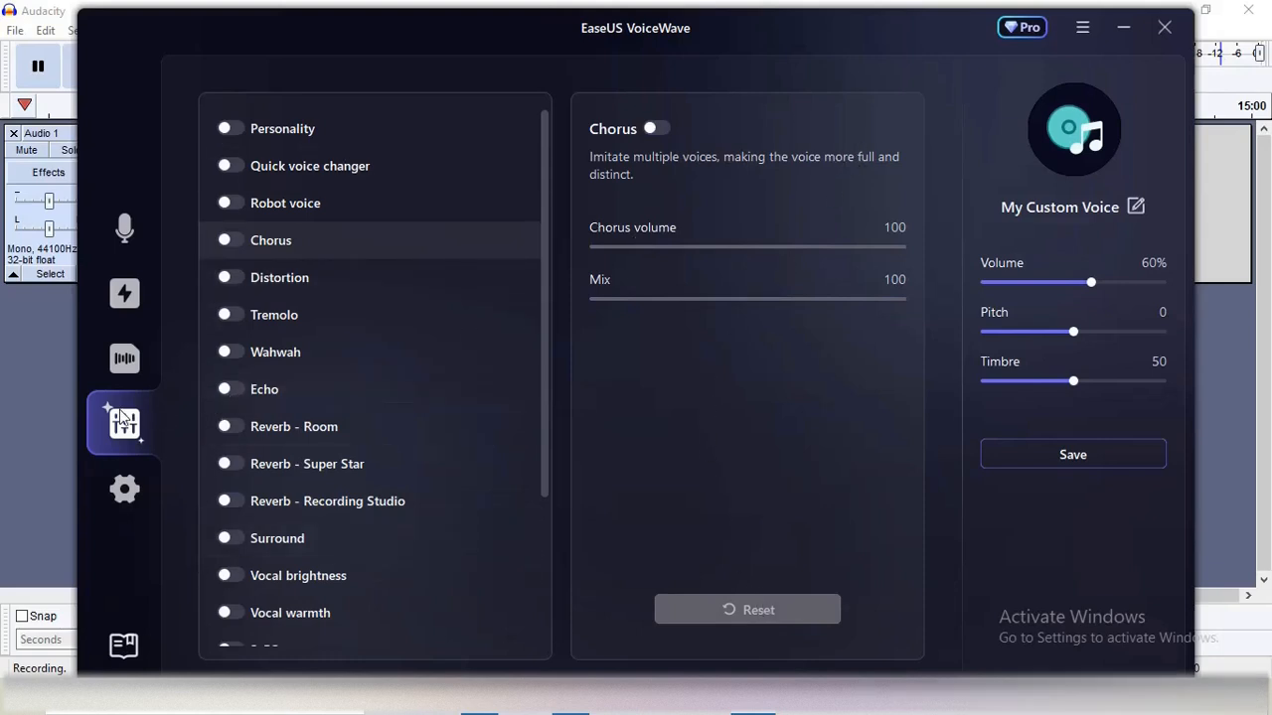
click(123, 294)
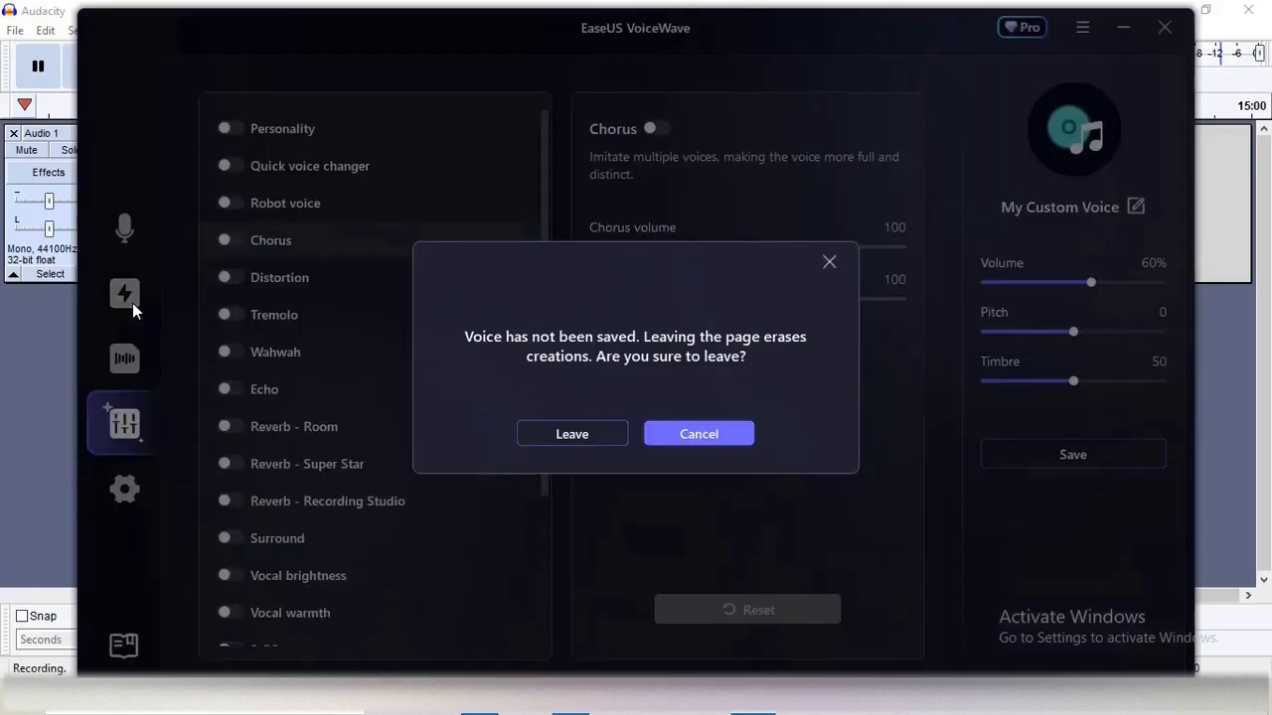
Play Airhorn and Alert from Atmosphere, then Christmas Bells from the Christmas category.
click(573, 433)
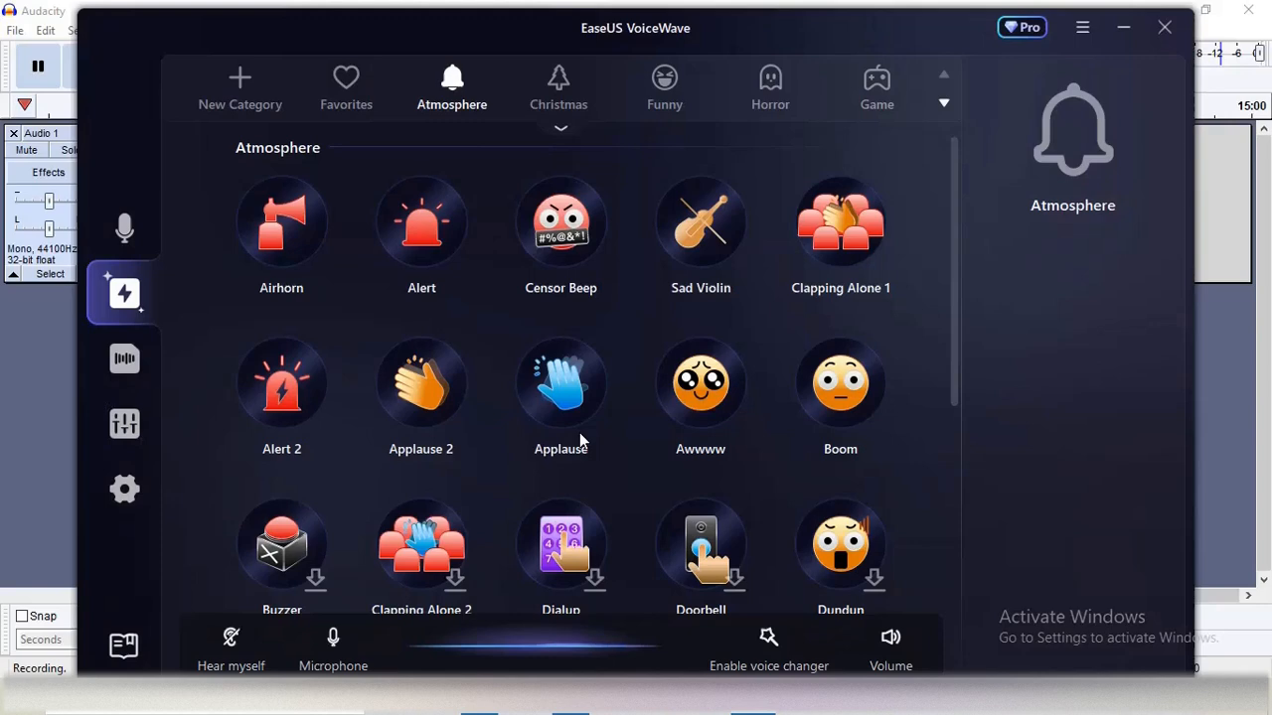
mouse_move(453, 89)
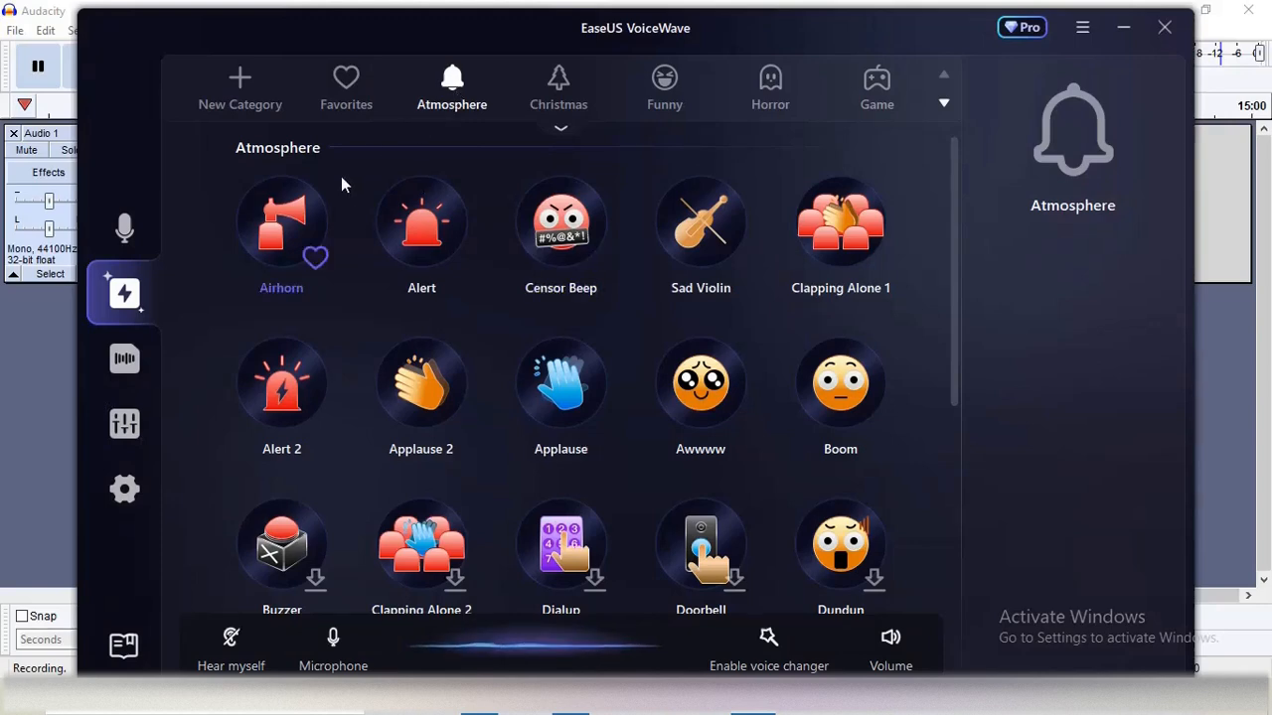
click(282, 221)
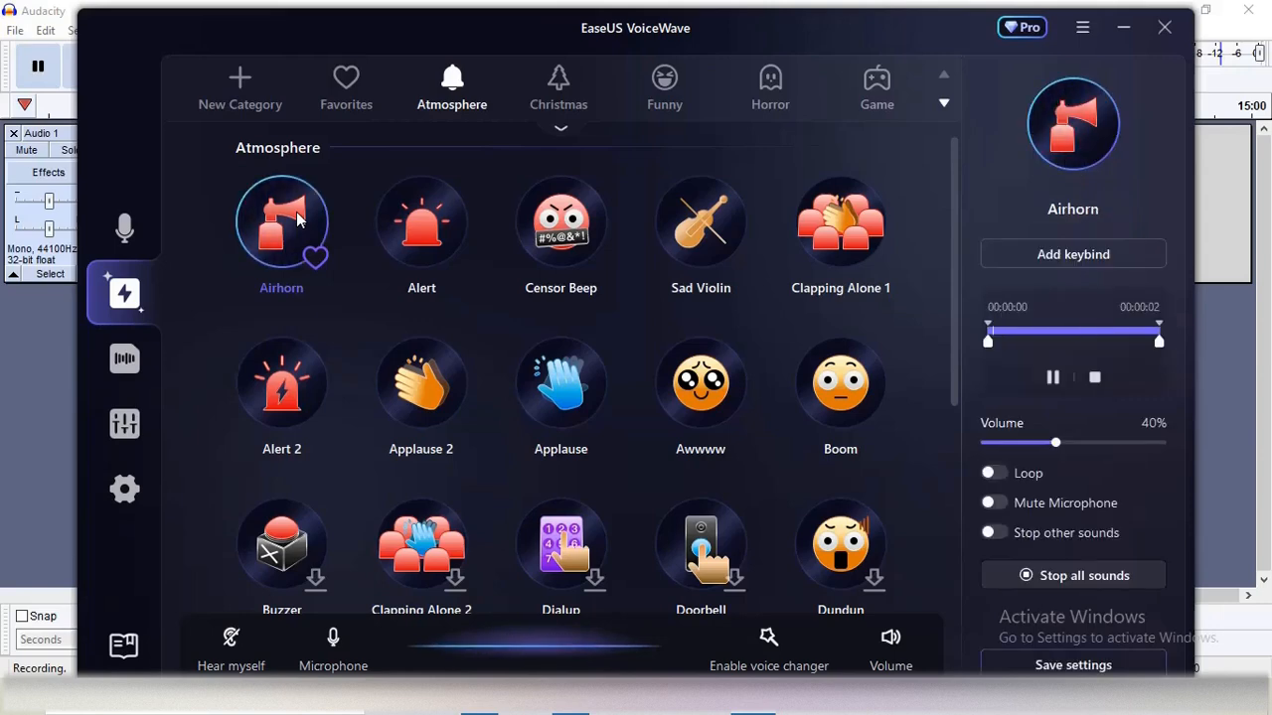
mouse_move(422, 223)
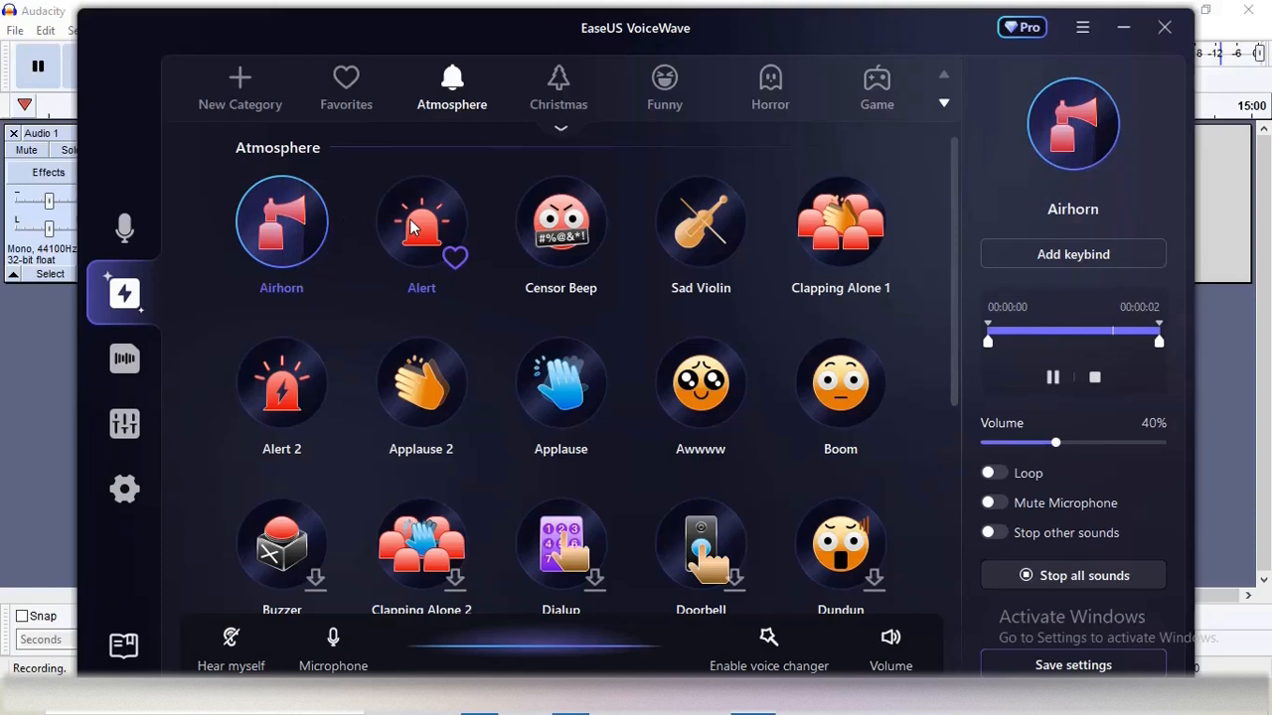
click(421, 220)
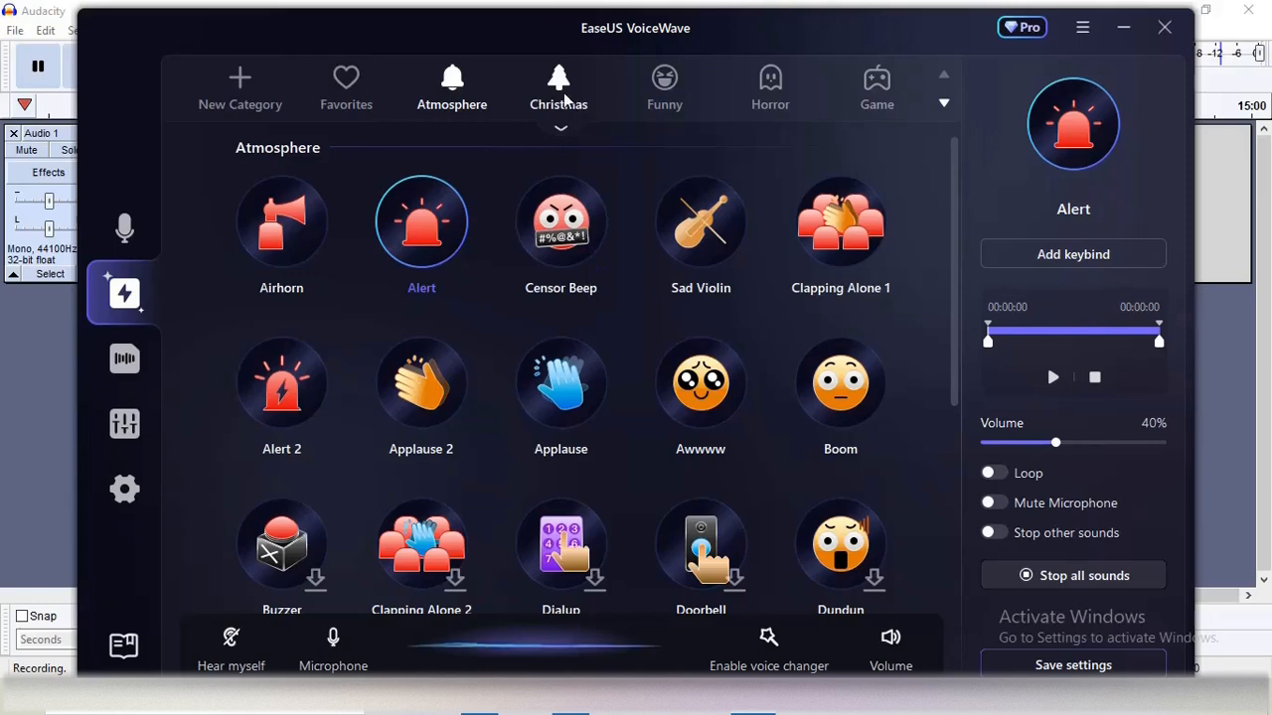
click(559, 88)
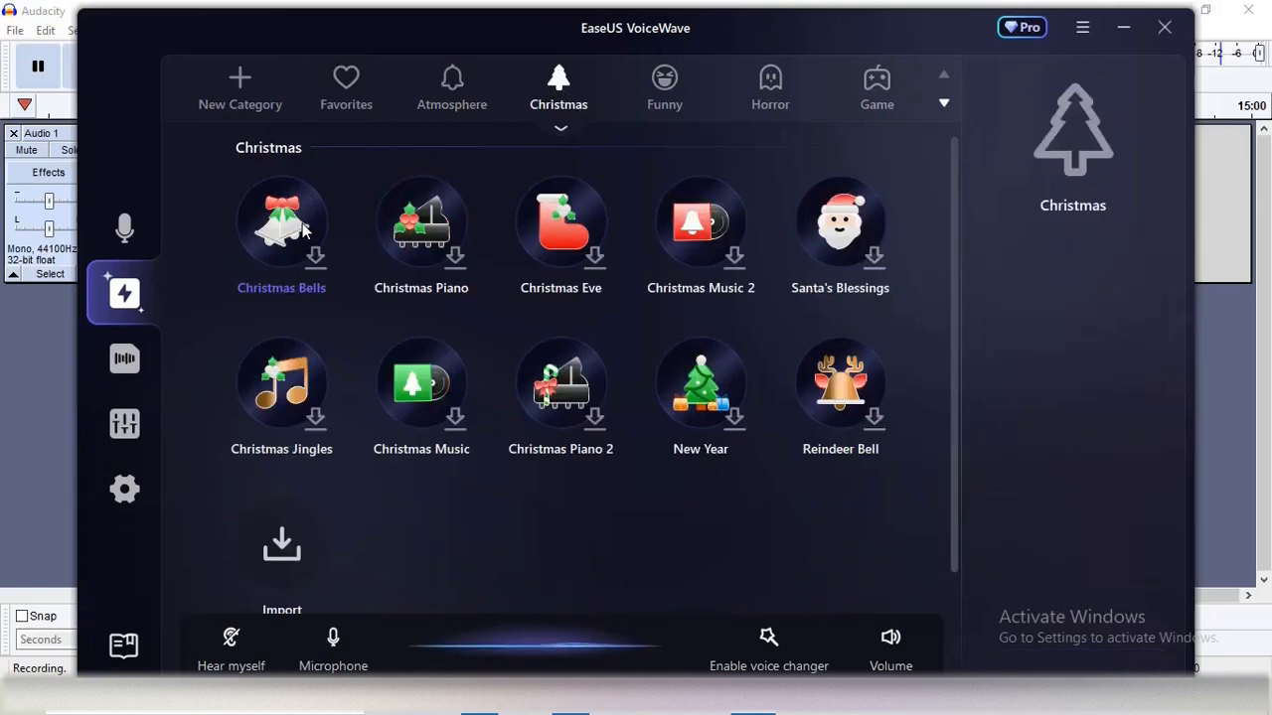
click(283, 223)
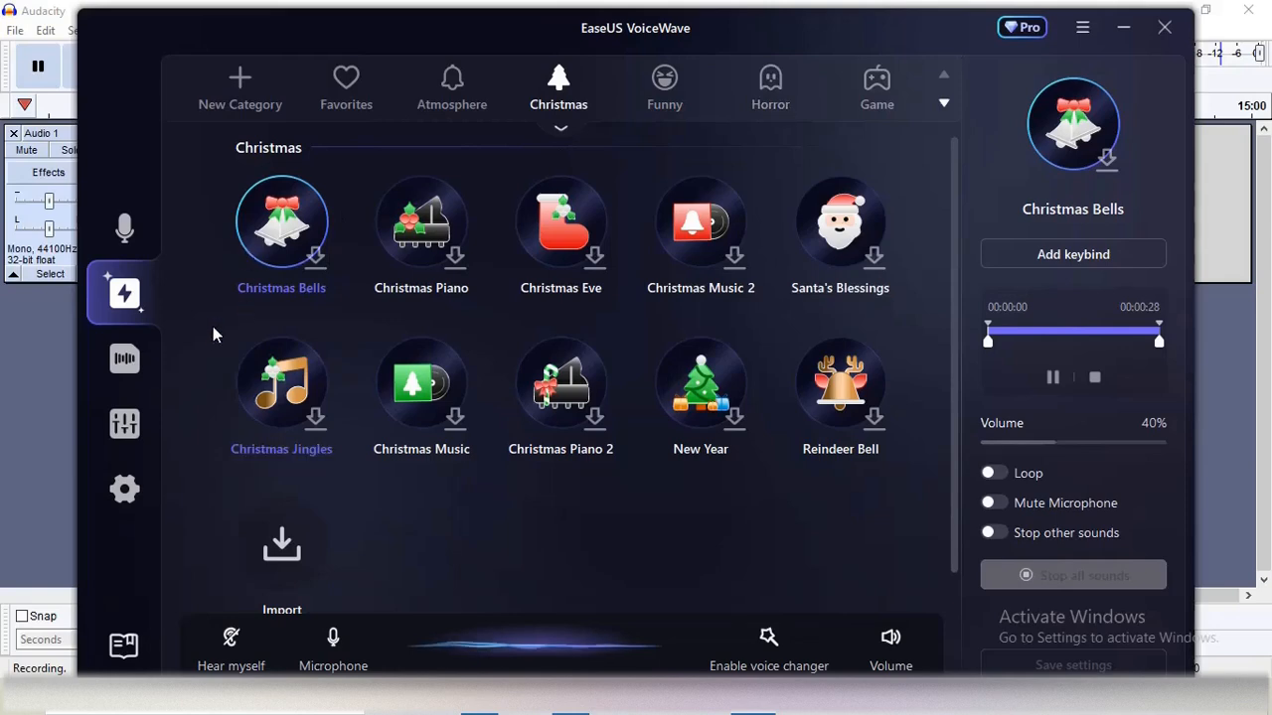
Show the recording voice changer in Record Mode with the Fifine mic at 47%.
click(123, 358)
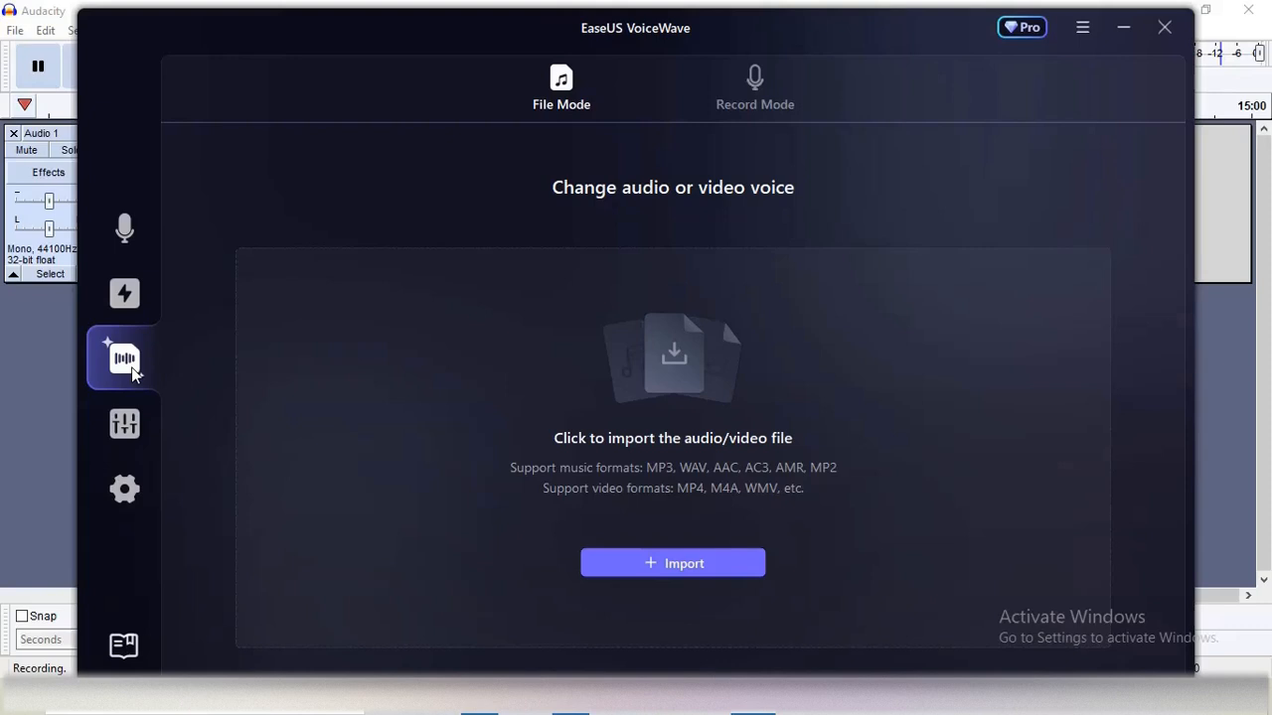
mouse_move(584, 48)
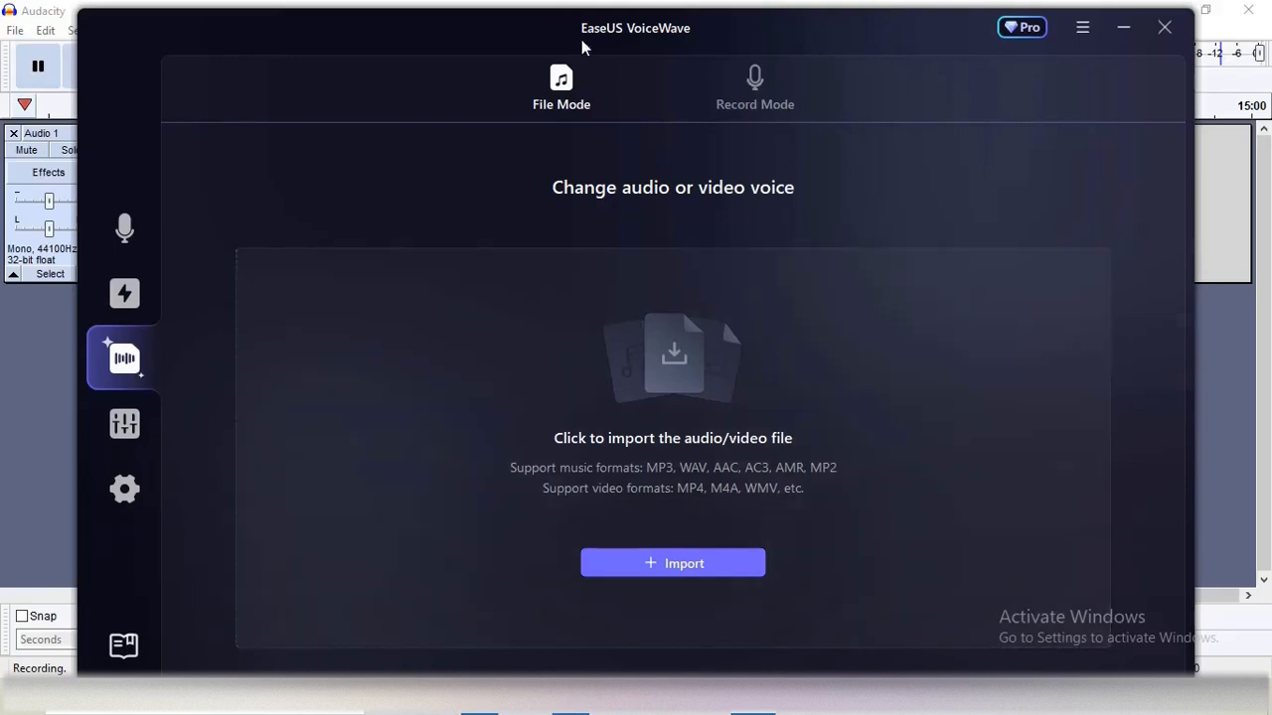
mouse_move(755, 89)
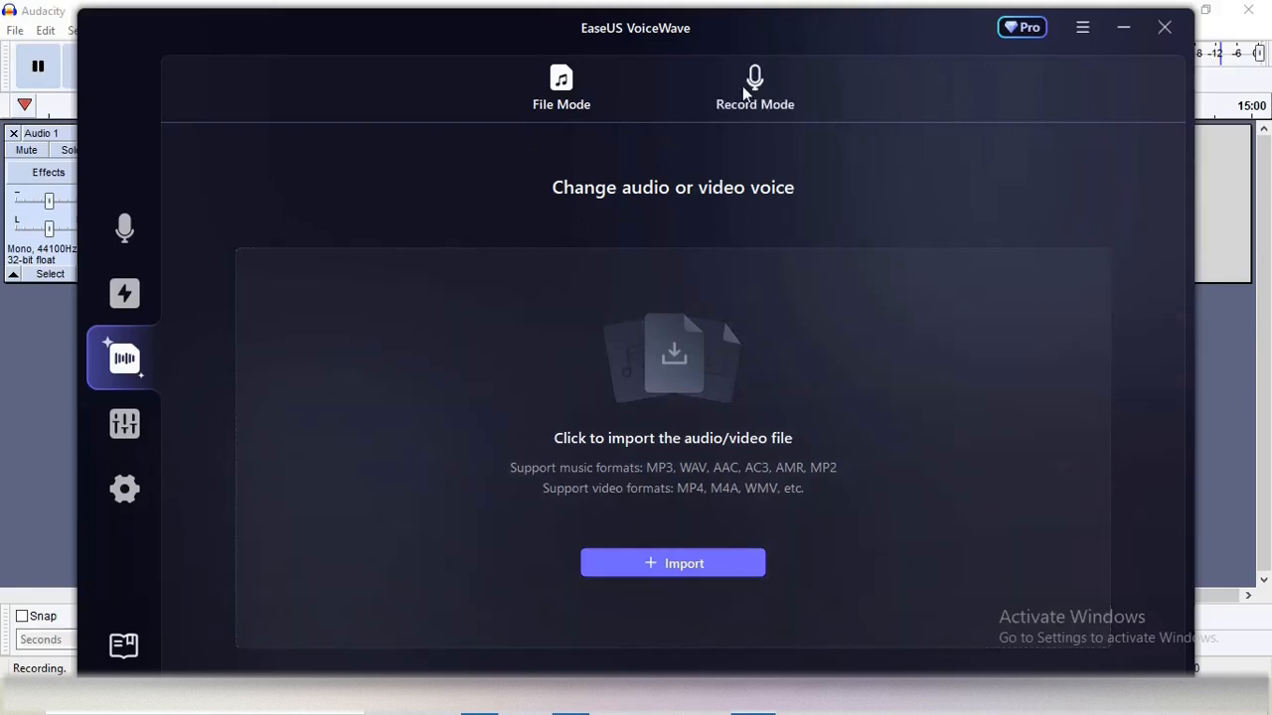
click(755, 87)
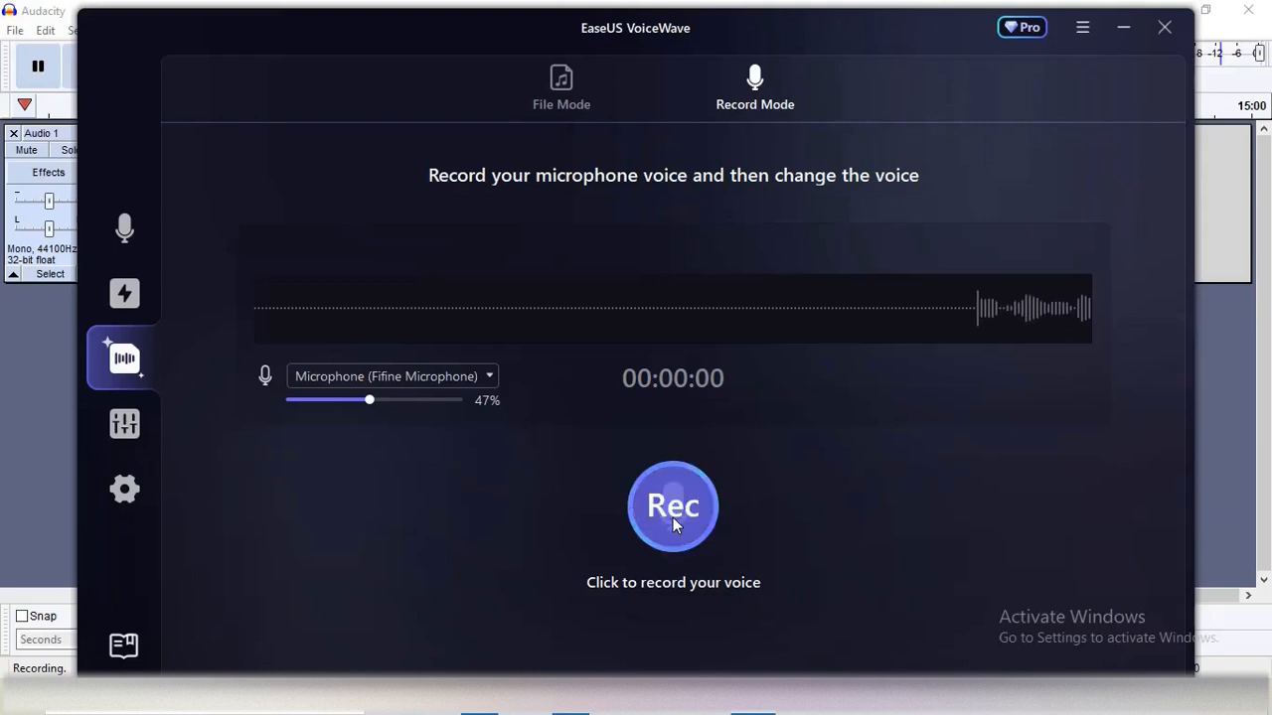
Record a short microphone clip with presets like Under Water offered, then go to the custom voice editor.
click(672, 507)
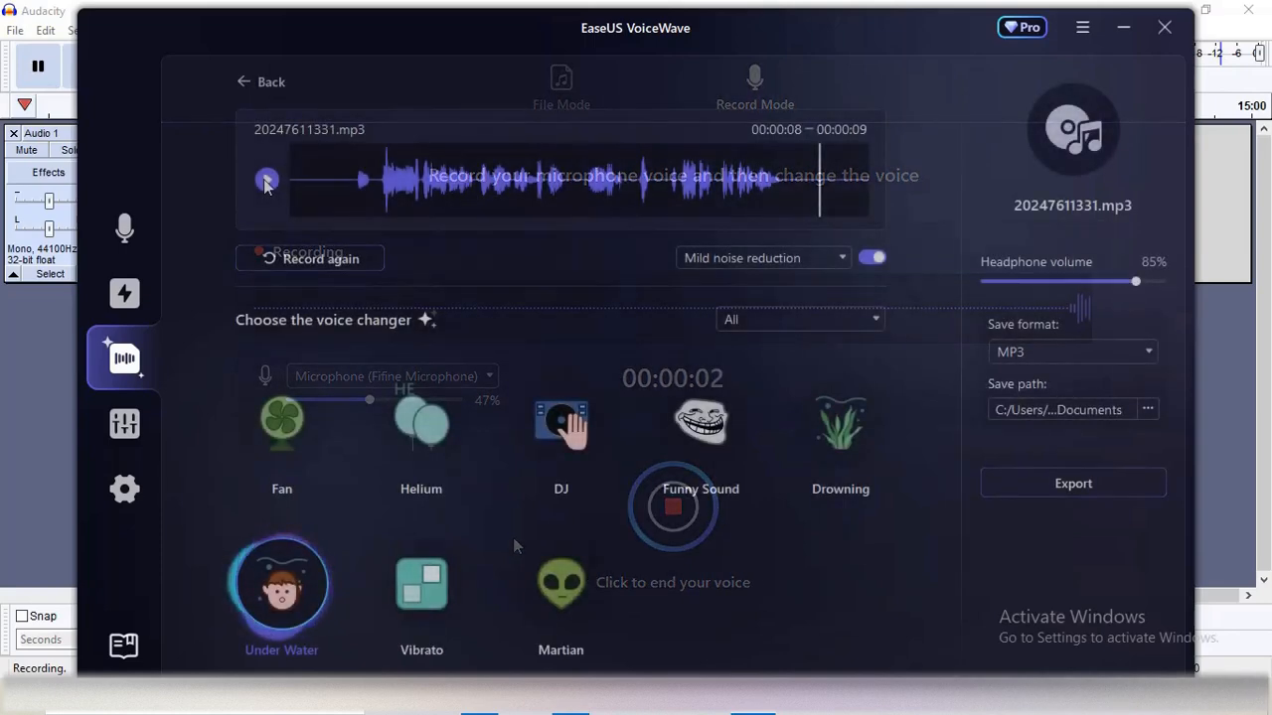
click(671, 507)
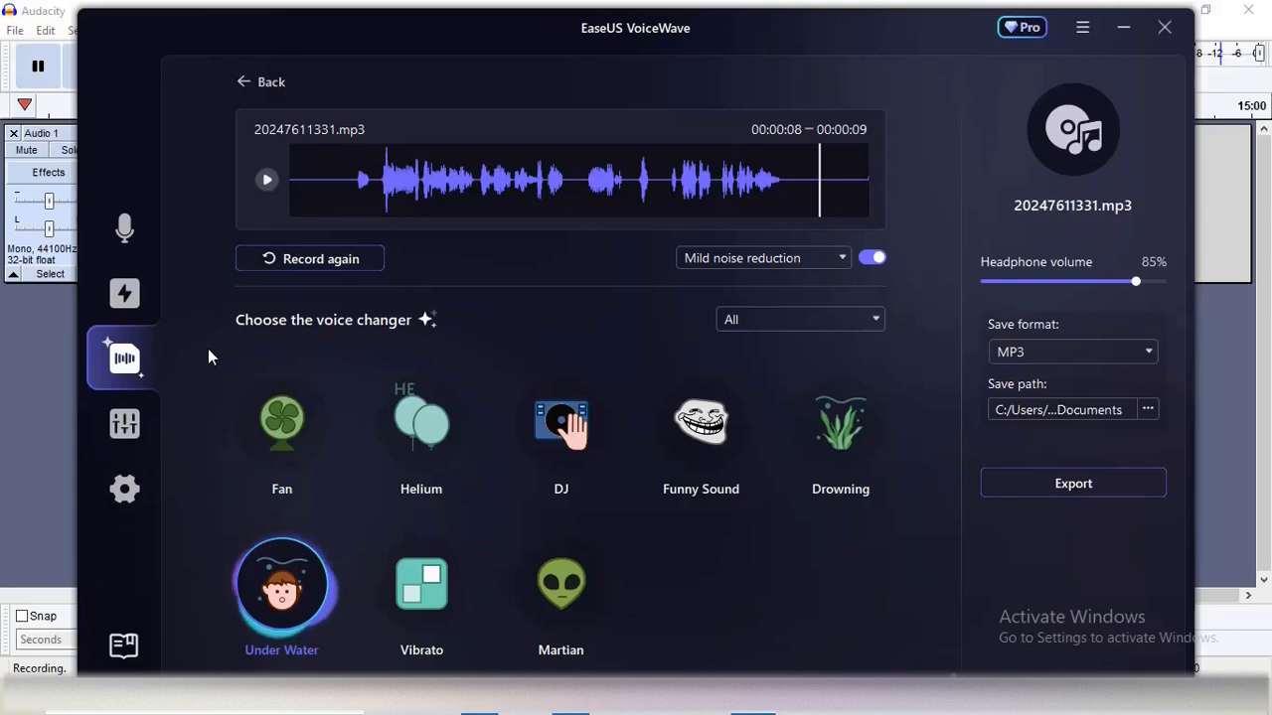
click(123, 425)
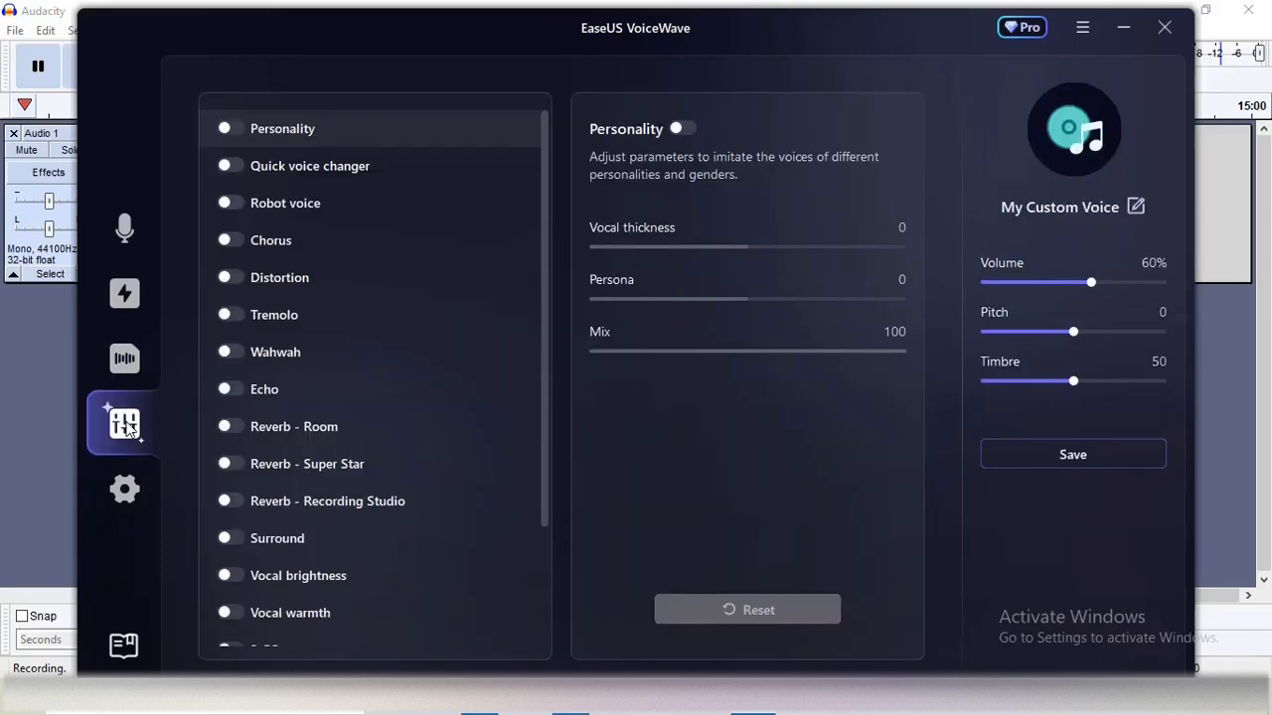
mouse_move(378, 536)
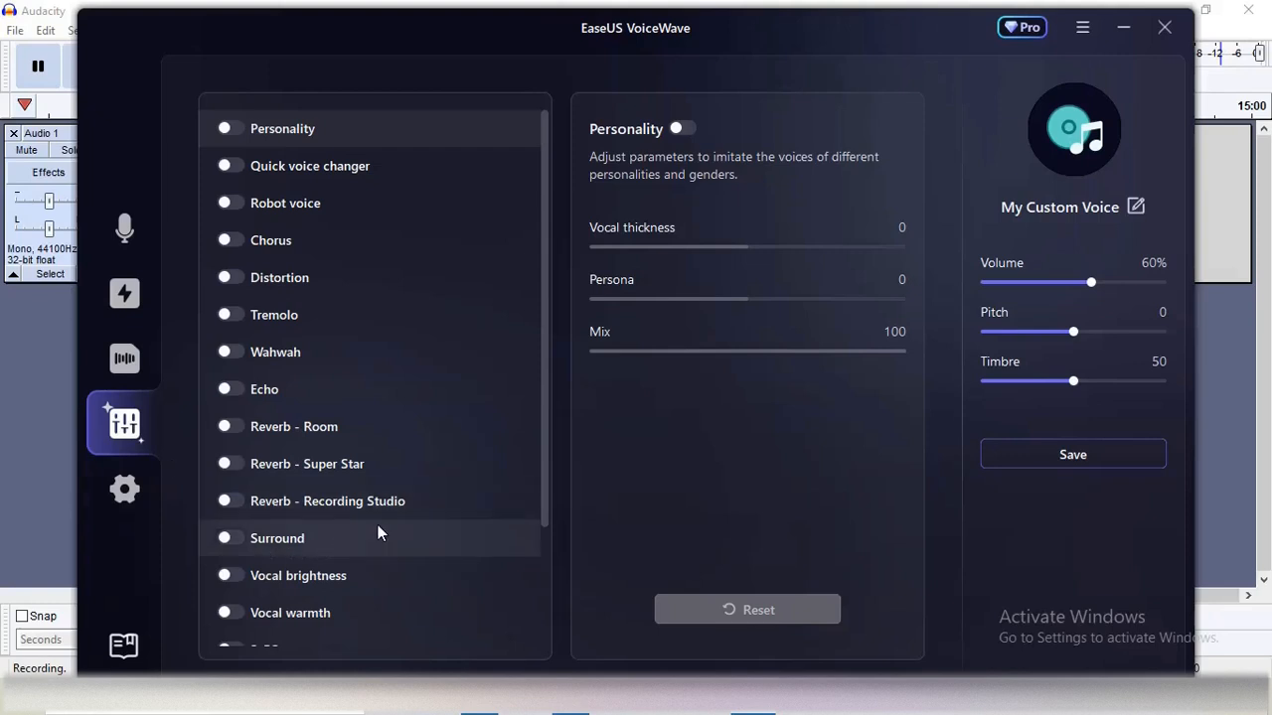
Set the custom Equaliser's 25Hz band to -10 and 800Hz to 7, then return to device settings.
scroll(down, 3)
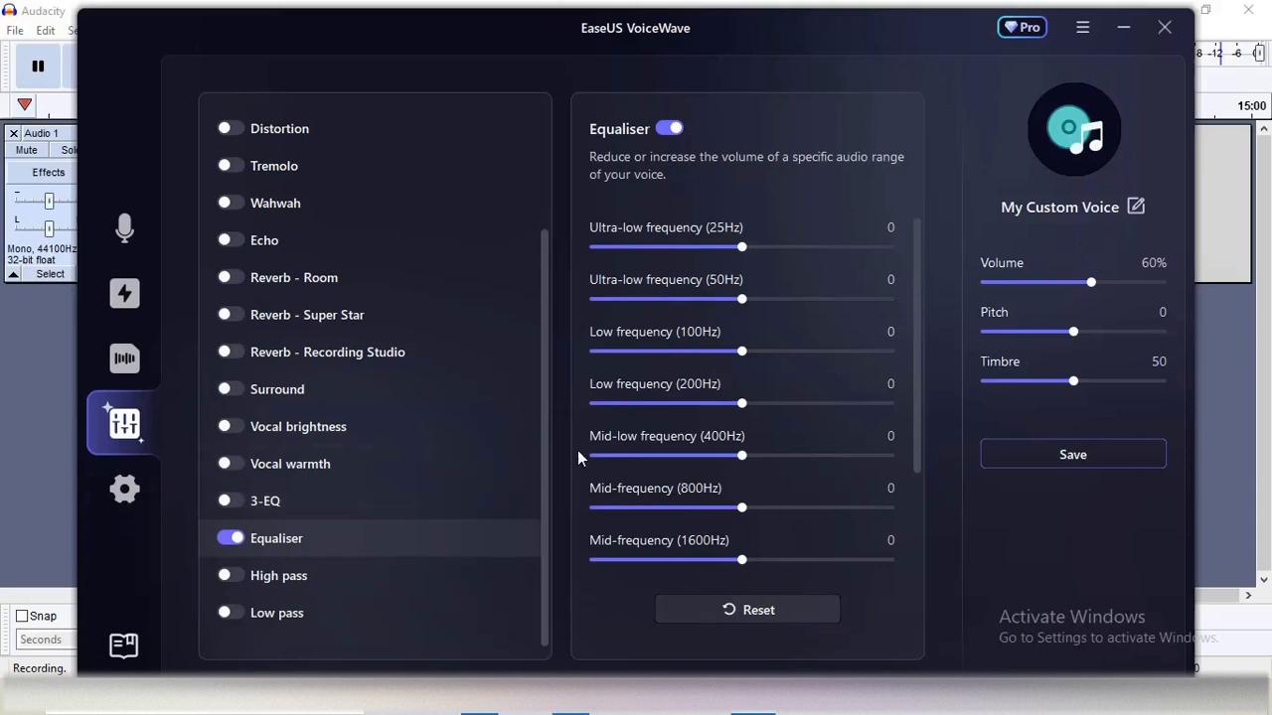
drag(739, 246, 692, 246)
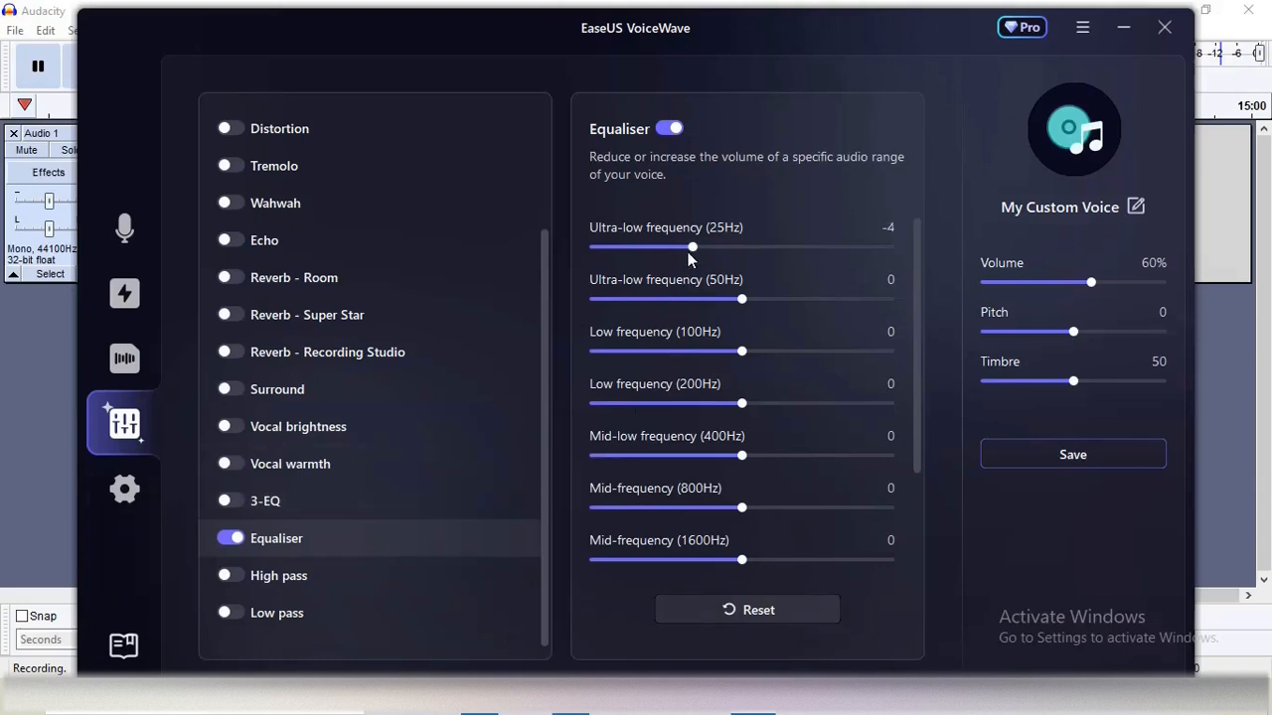
drag(692, 246, 618, 246)
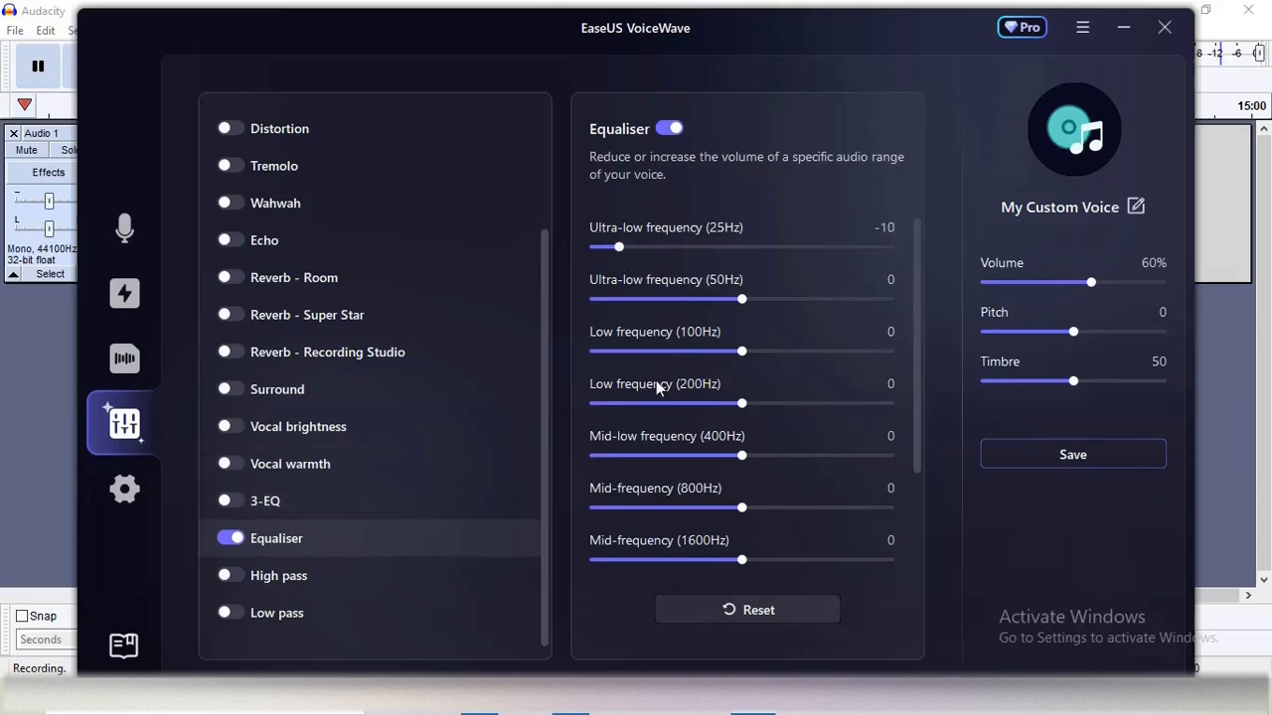
mouse_move(811, 511)
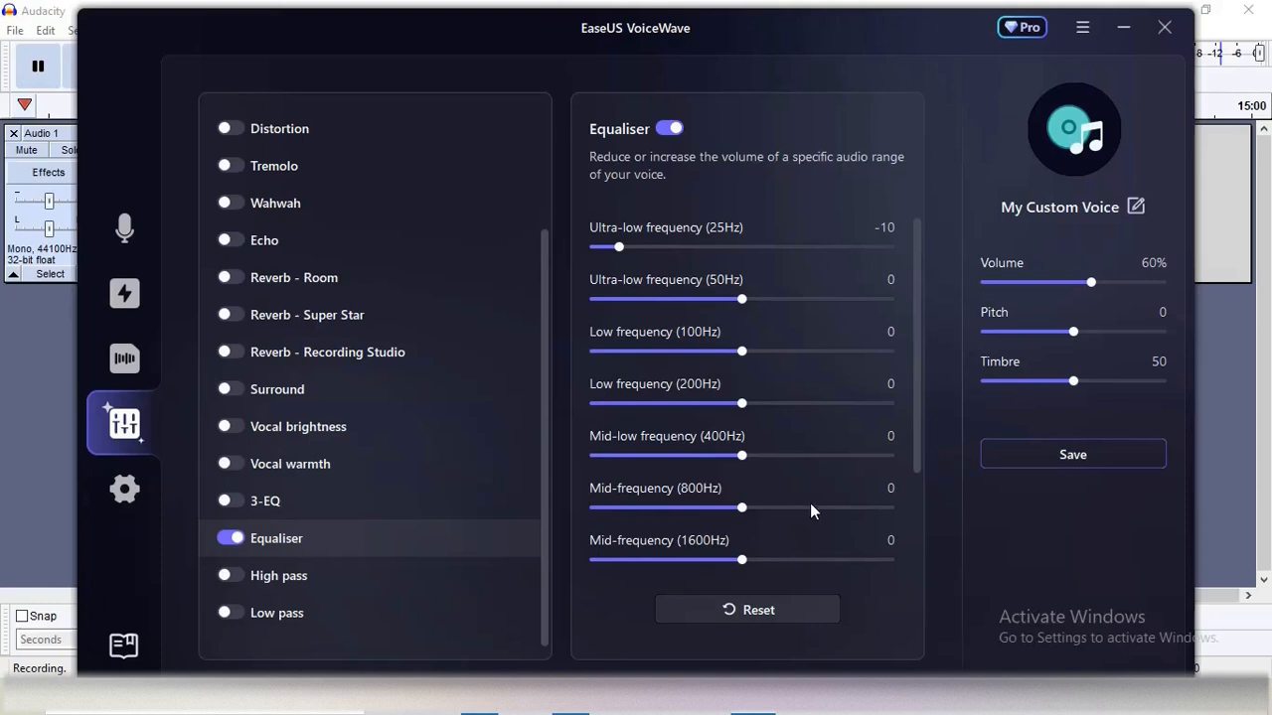
drag(741, 509, 826, 509)
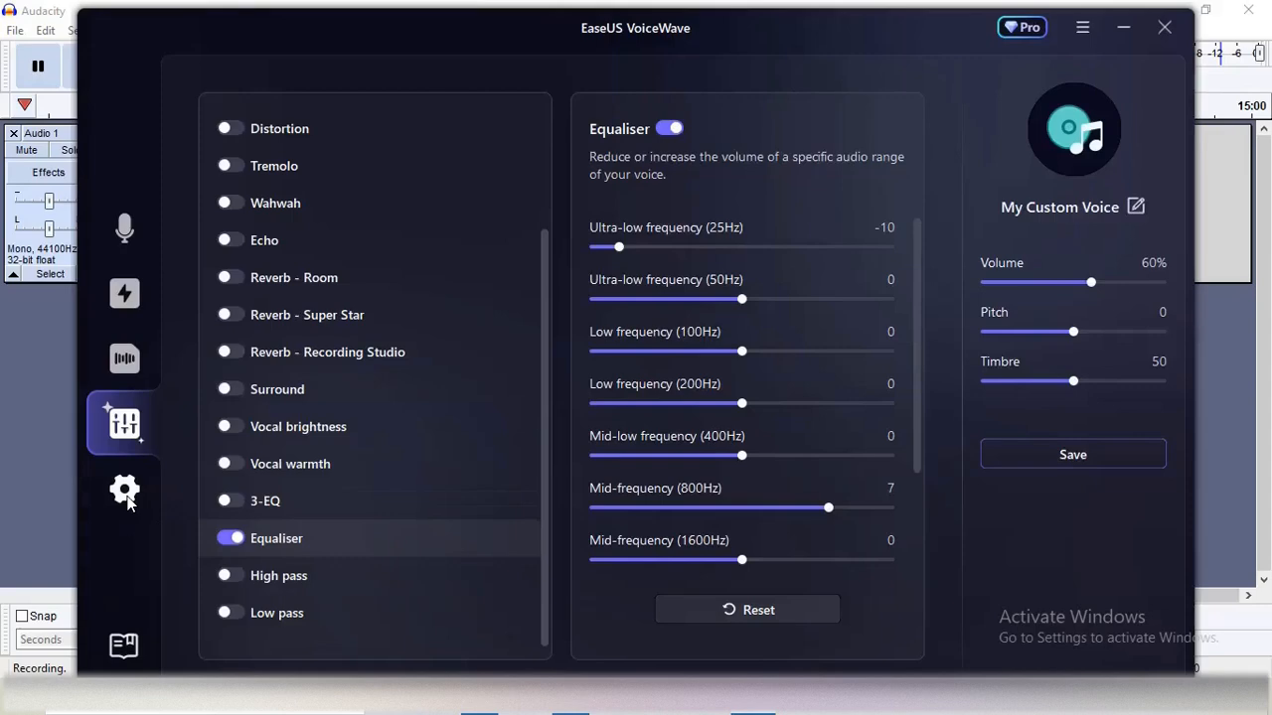
click(124, 489)
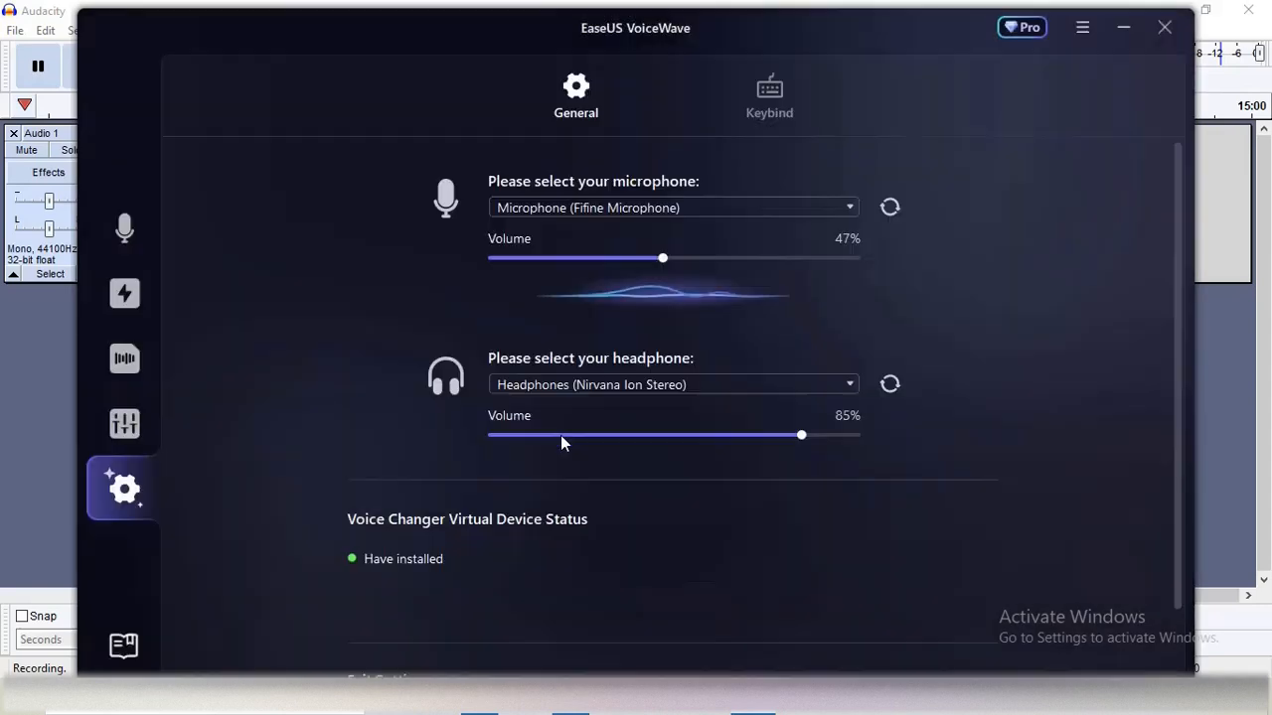